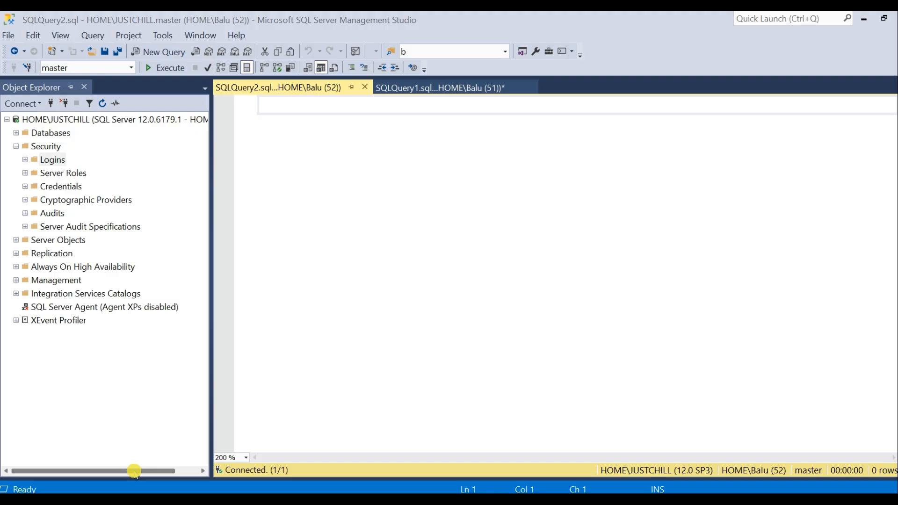
mouse_move(154, 267)
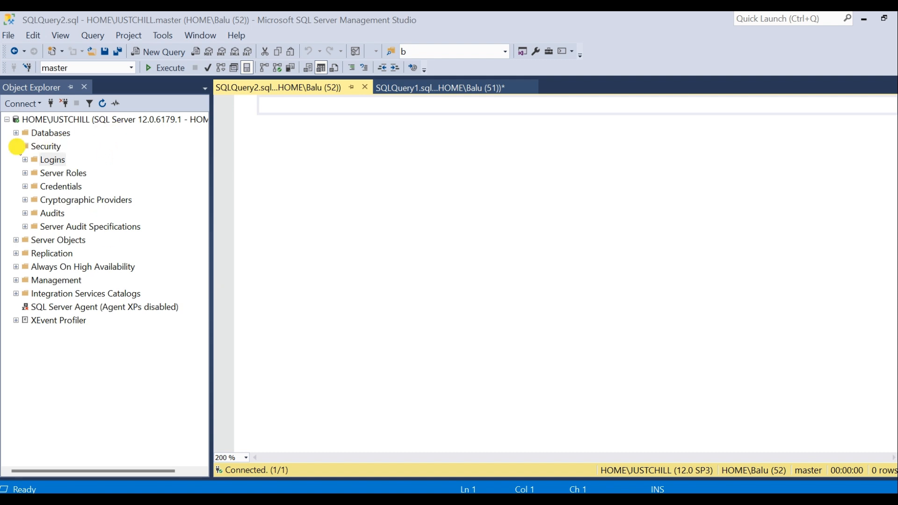
Begin a new login under Security > Logins named demo1.
right_click(52, 160)
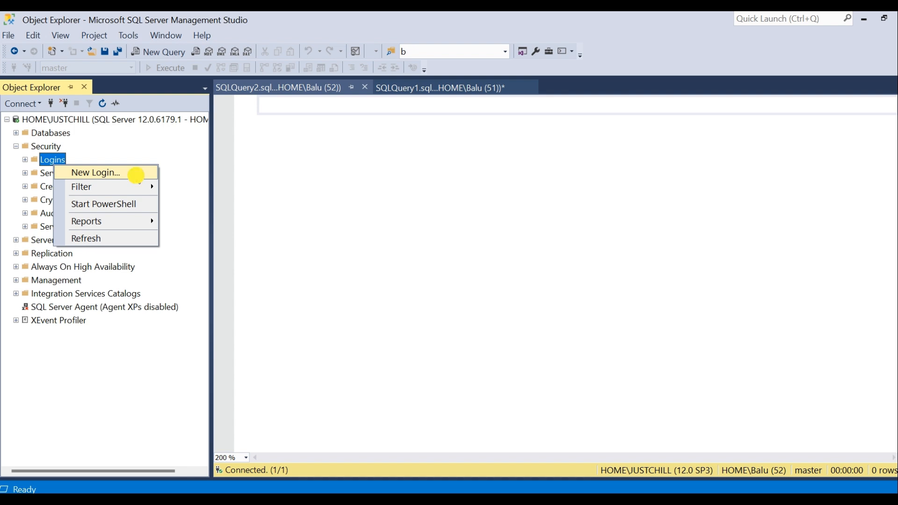
left_click(96, 172)
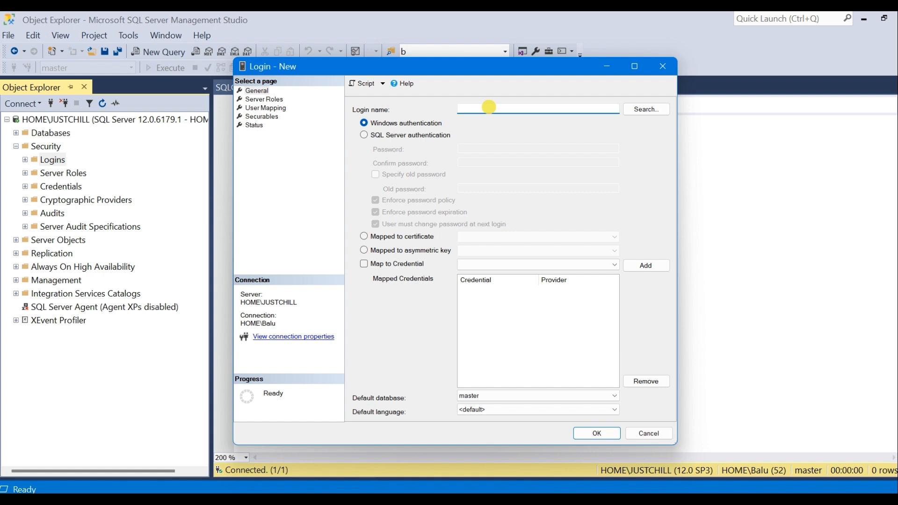
type("demo1")
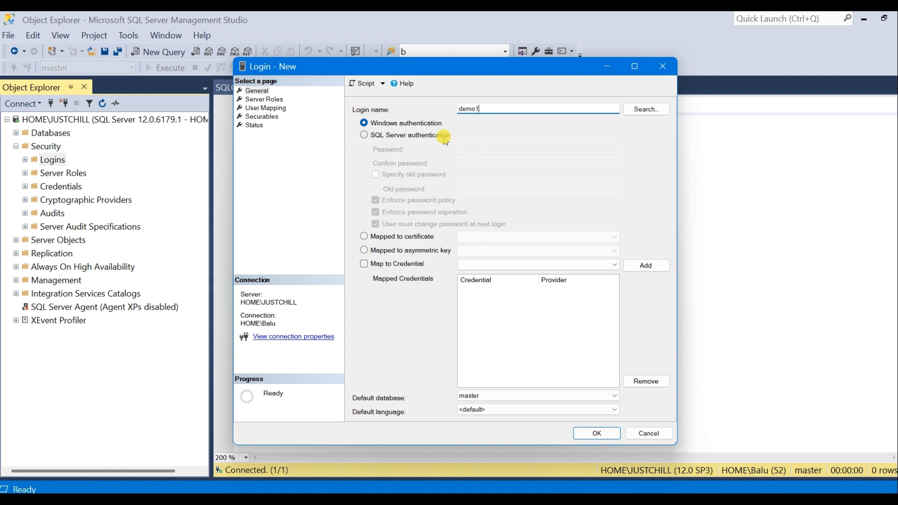
Set demo1 to SQL Server authentication, map it to DEMO with db_datareader and db_datawriter, and confirm.
left_click(364, 135)
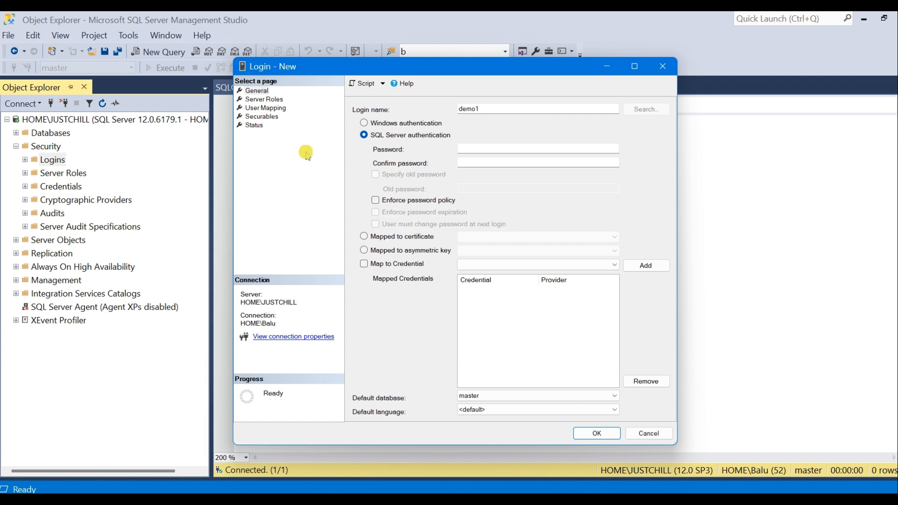
left_click(265, 109)
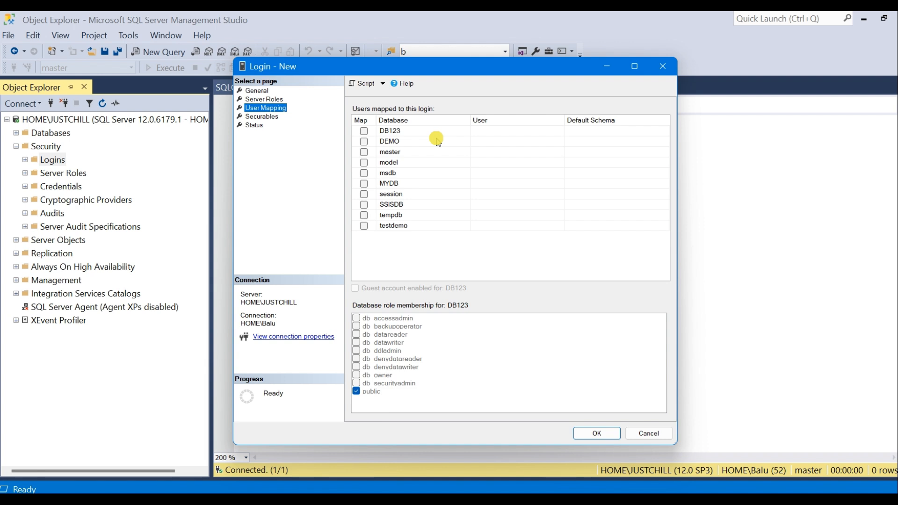
left_click(389, 141)
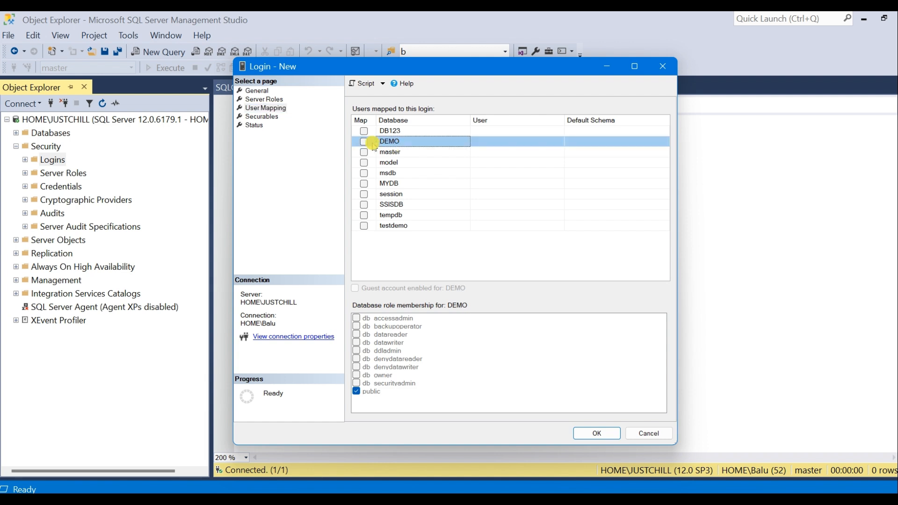
left_click(364, 141)
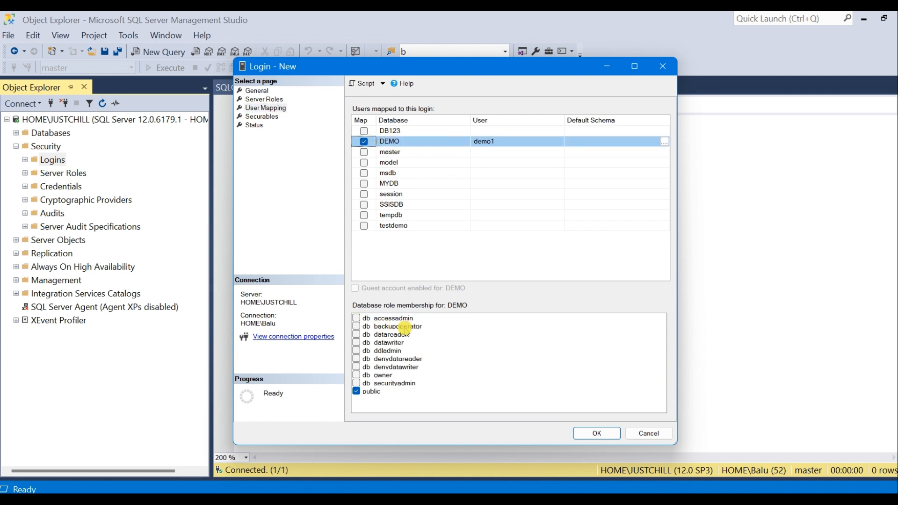
left_click(357, 342)
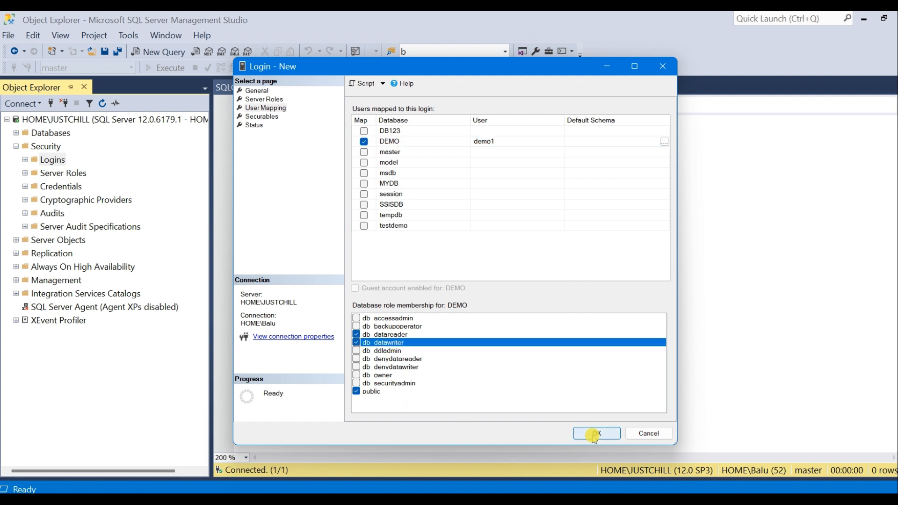
left_click(596, 433)
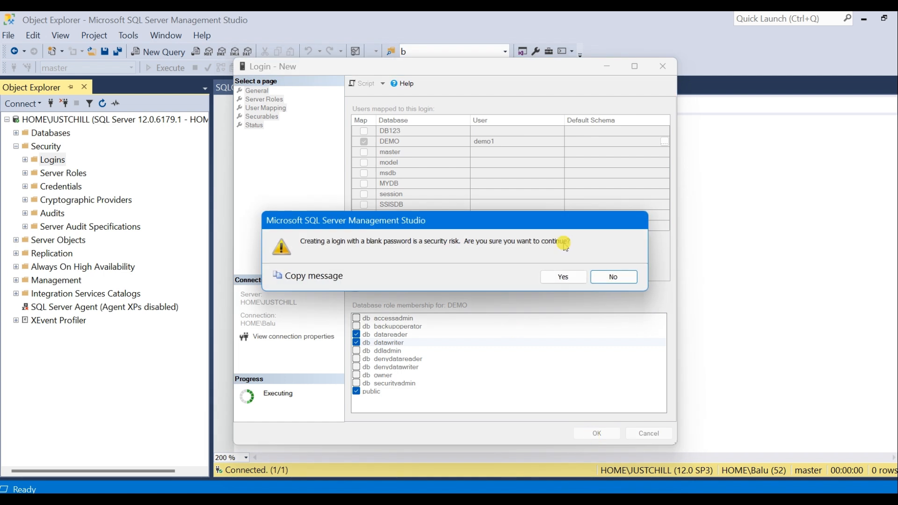
Accept the blank-password warning and view the SQLQuery1 script that creates demo1.
left_click(562, 277)
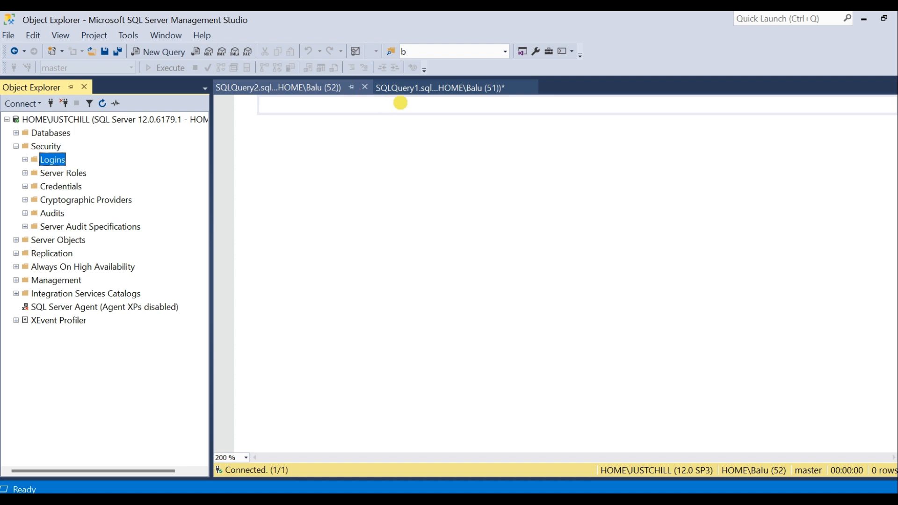
left_click(439, 87)
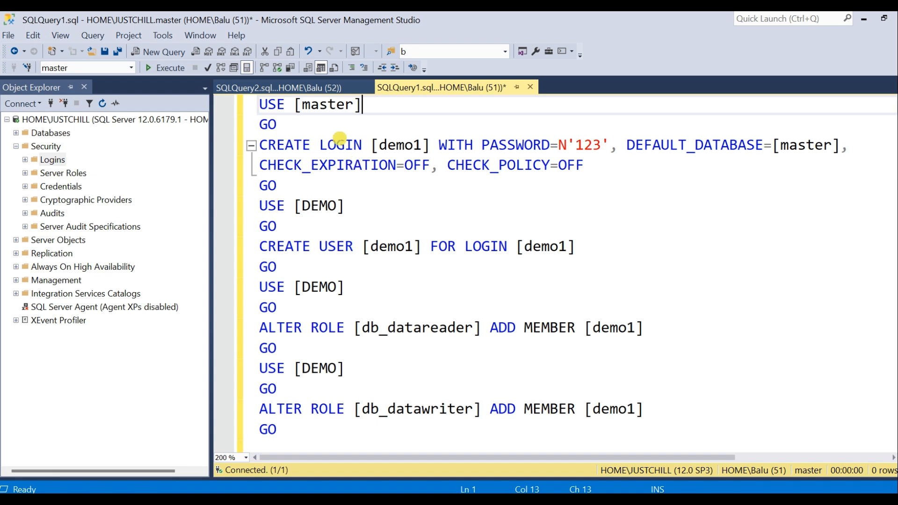
left_click(278, 87)
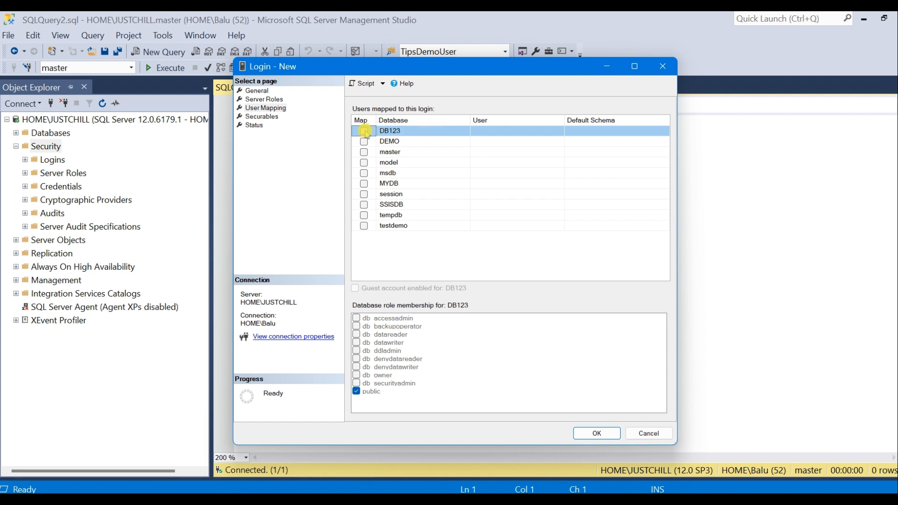
Map demo2 to DB123 and DEMO with reader and writer roles, then cancel without saving.
left_click(364, 131)
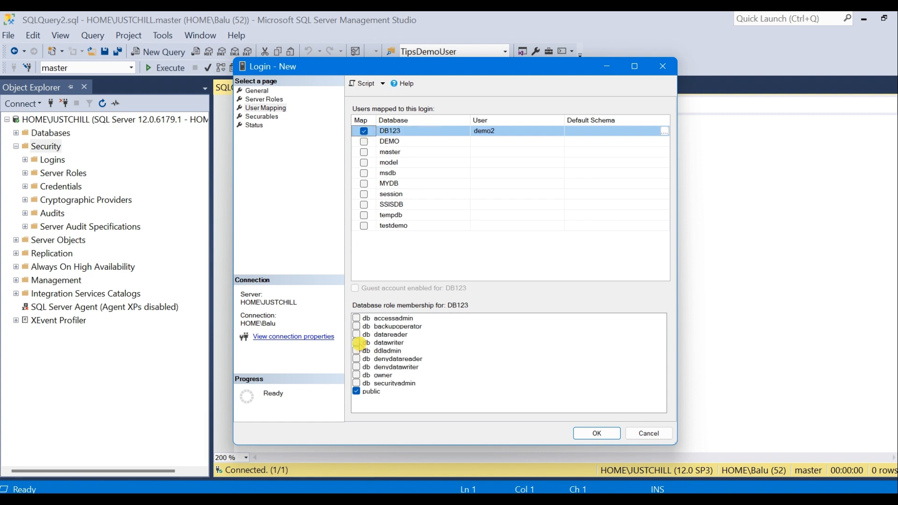
left_click(356, 335)
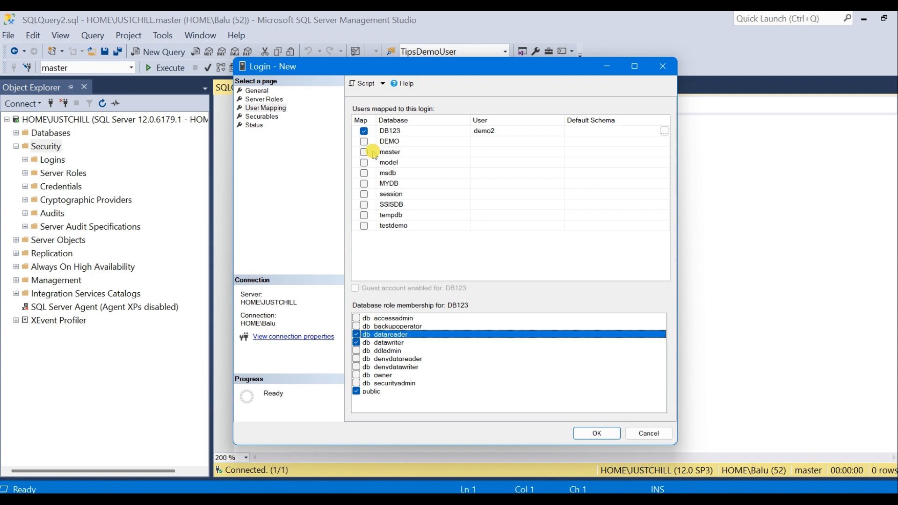
left_click(364, 142)
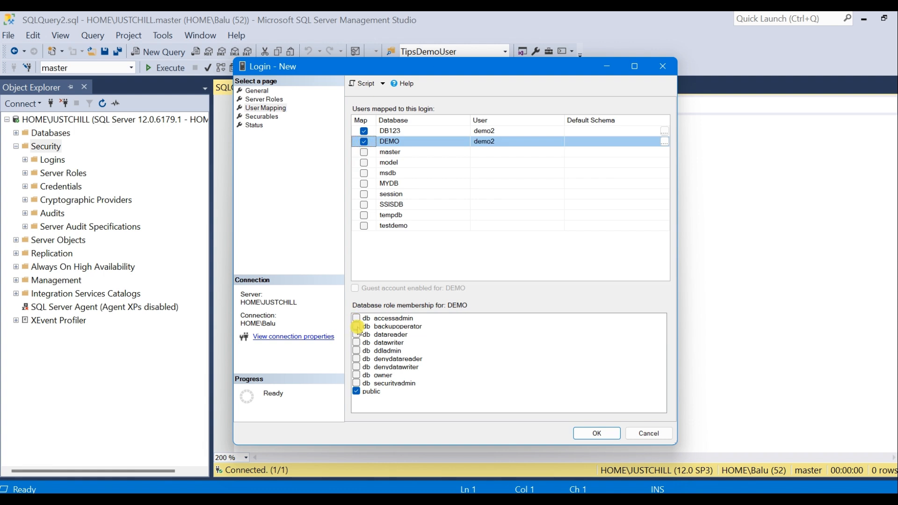
left_click(356, 343)
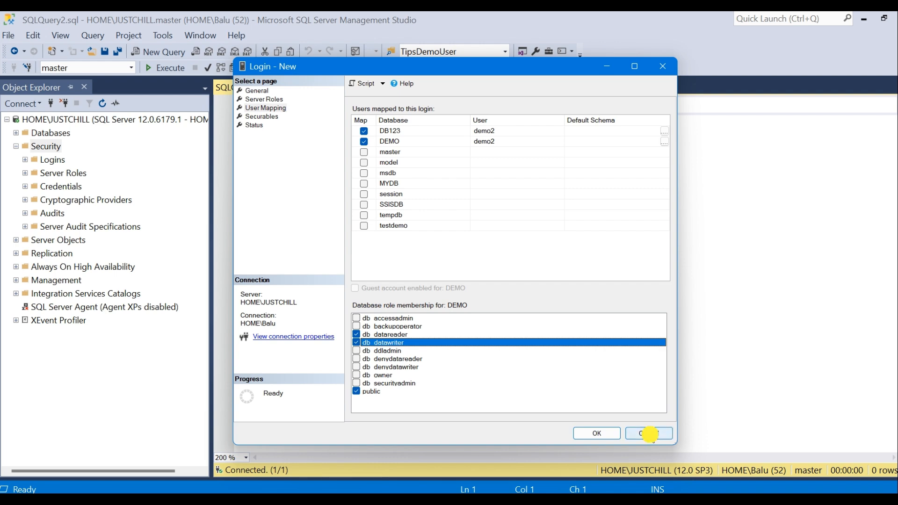
left_click(648, 433)
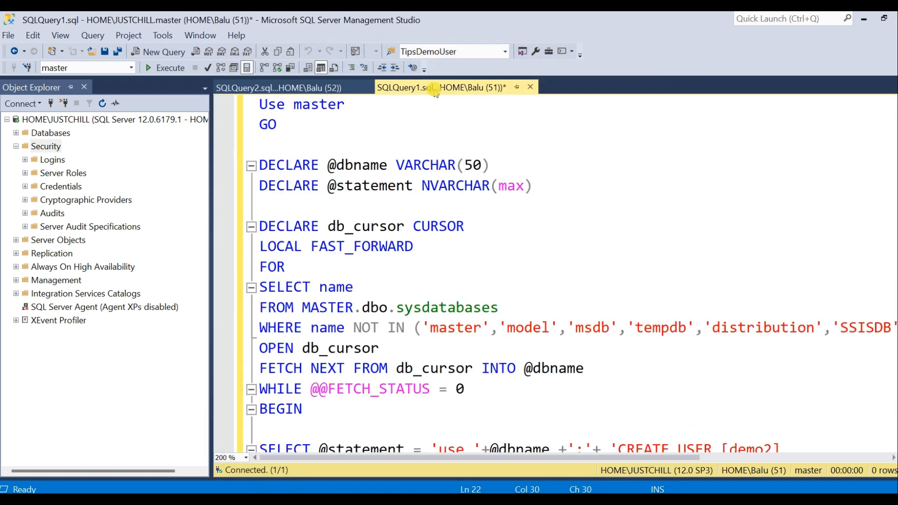
Review the cursor script's CREATE USER demo2 statement and execute it successfully.
scroll("down", 3)
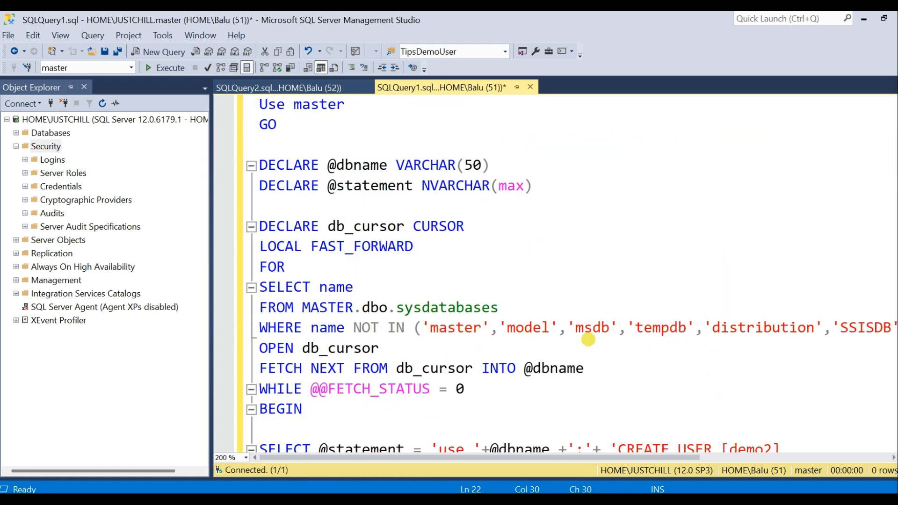
scroll("down", 3)
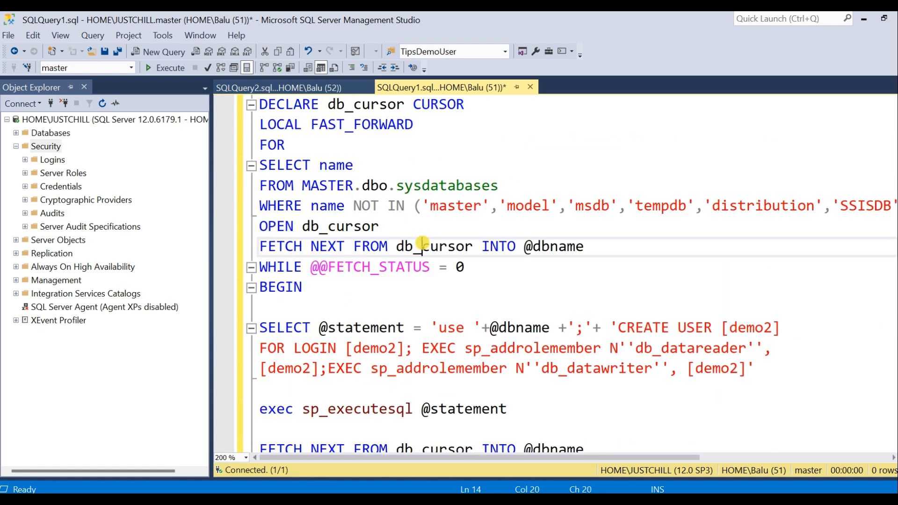
left_click(740, 328)
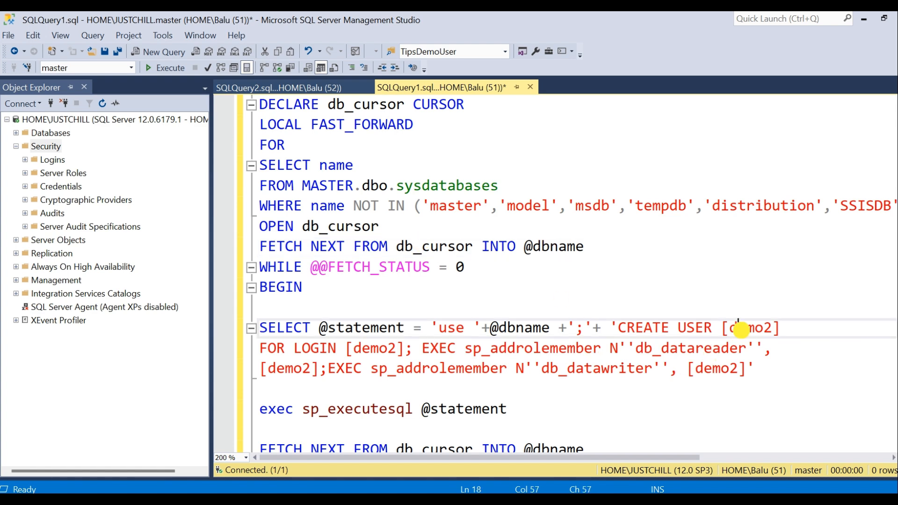
double_click(751, 328)
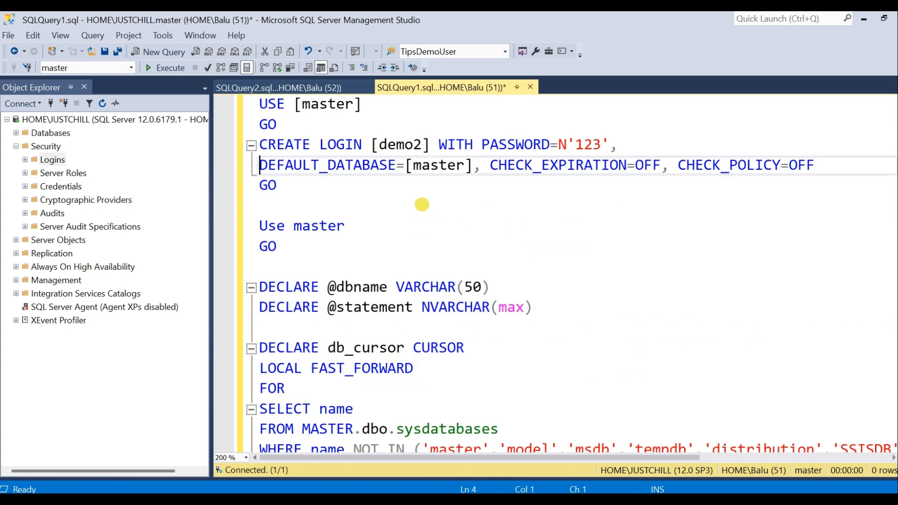
mouse_move(394, 320)
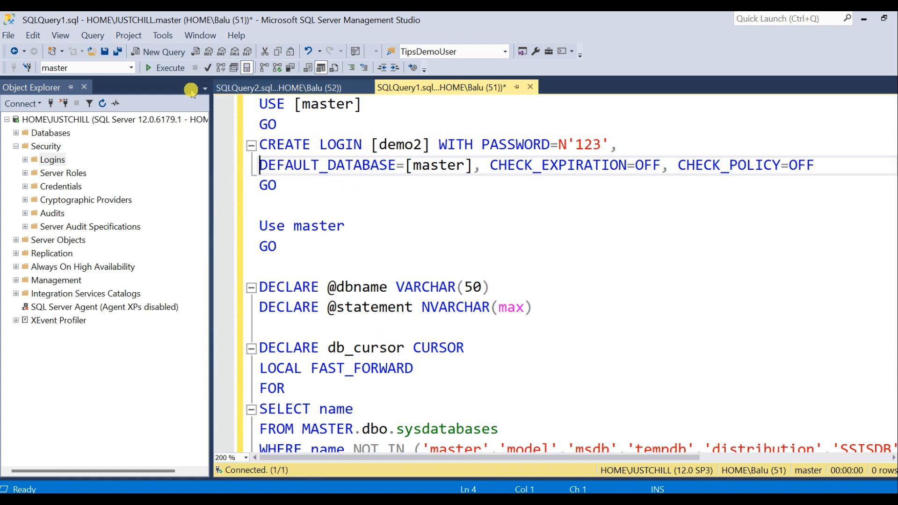
left_click(170, 67)
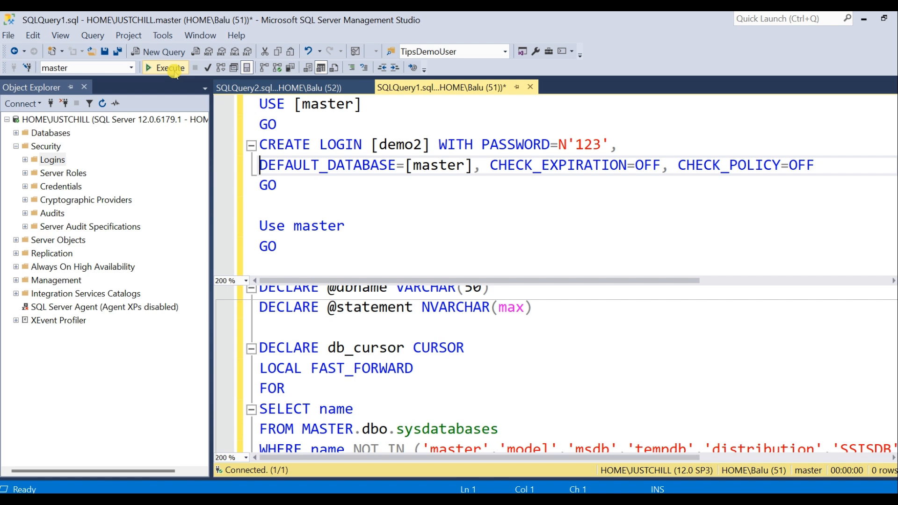
left_click(165, 68)
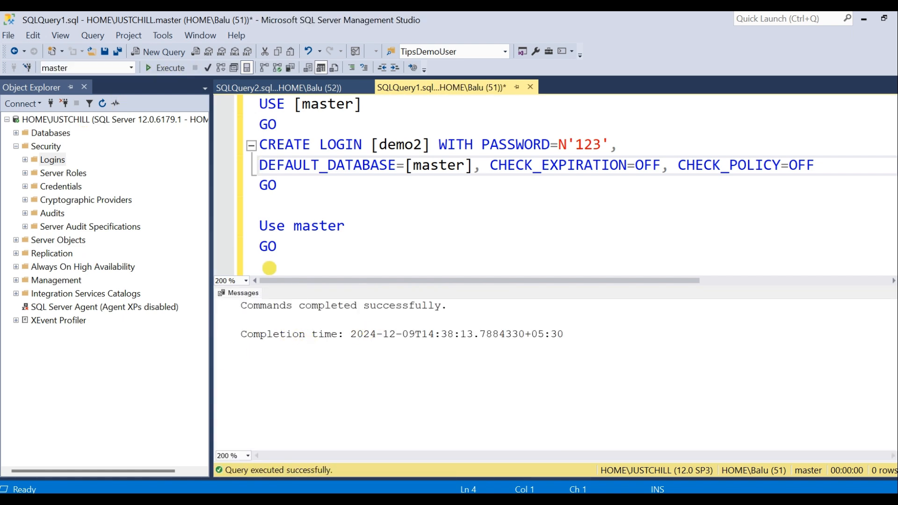
left_click(26, 146)
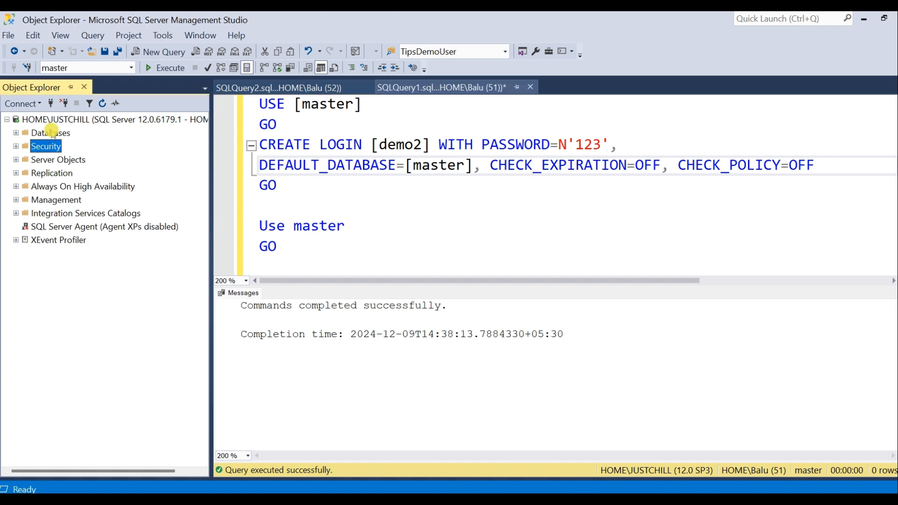
Check demo2's DB123 role membership in its login properties, cancel unchanged, and collapse Logins.
left_click(114, 119)
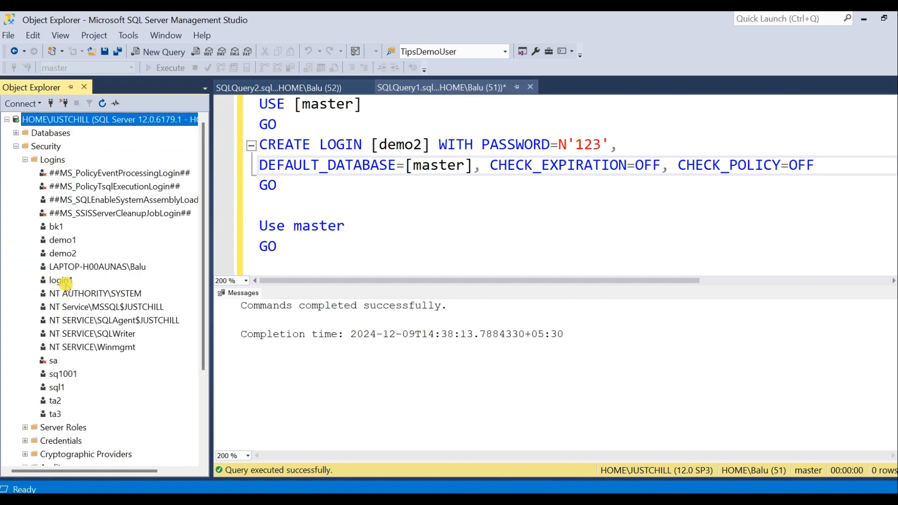
double_click(63, 254)
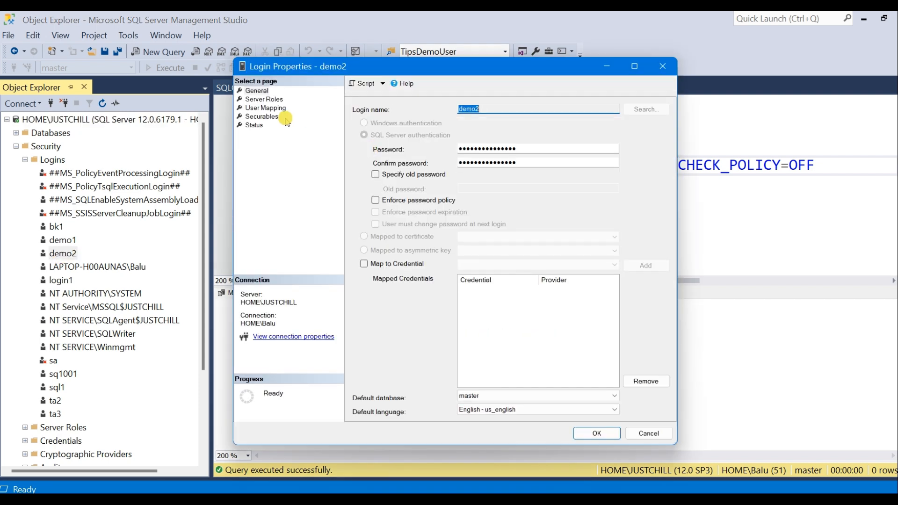
left_click(265, 108)
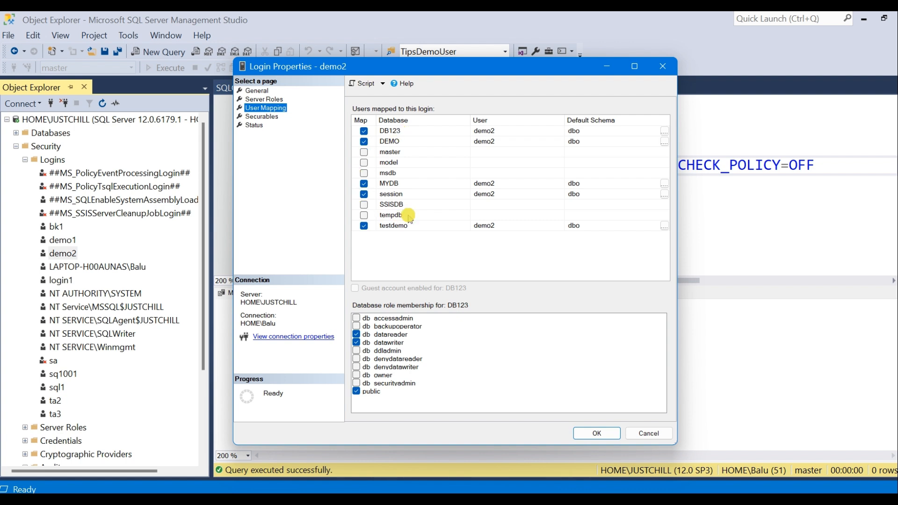
left_click(389, 131)
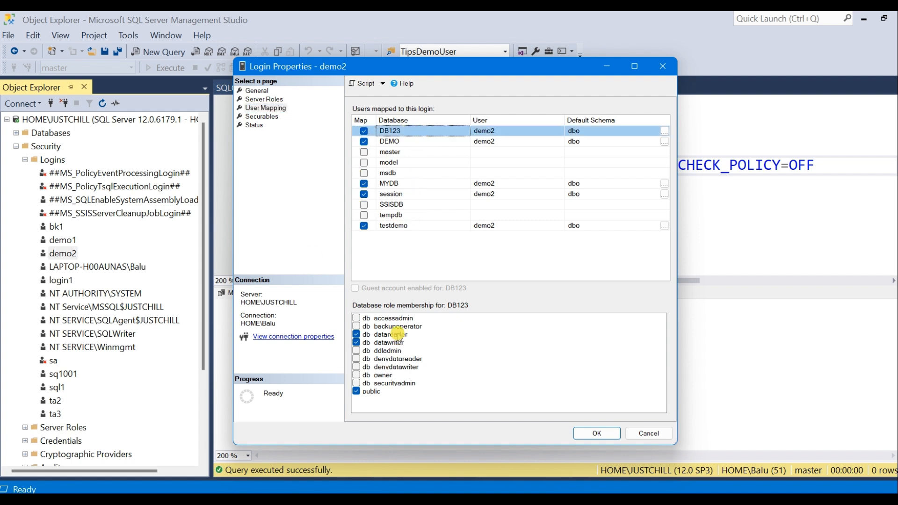
left_click(391, 334)
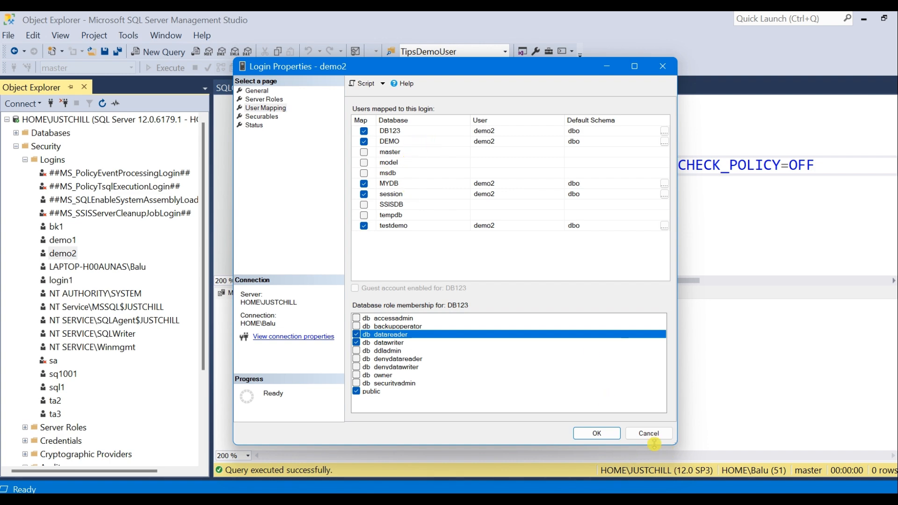
left_click(649, 434)
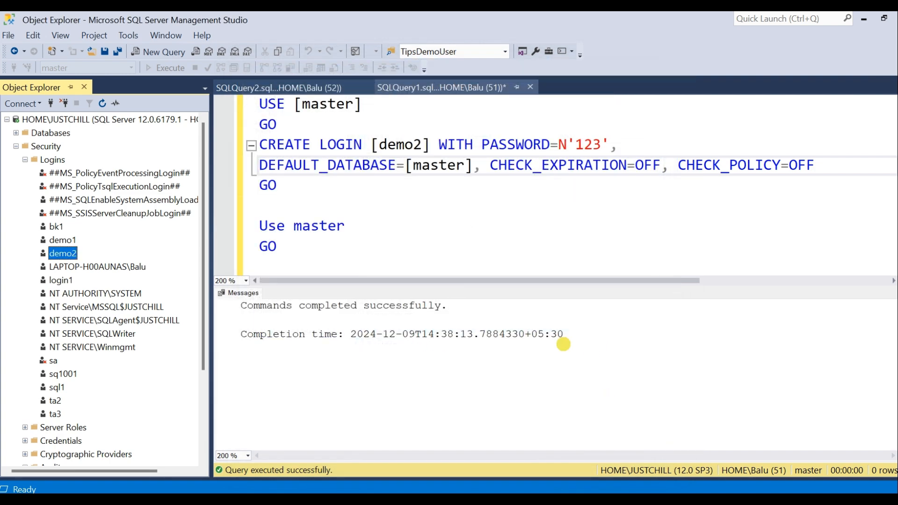
mouse_move(371, 242)
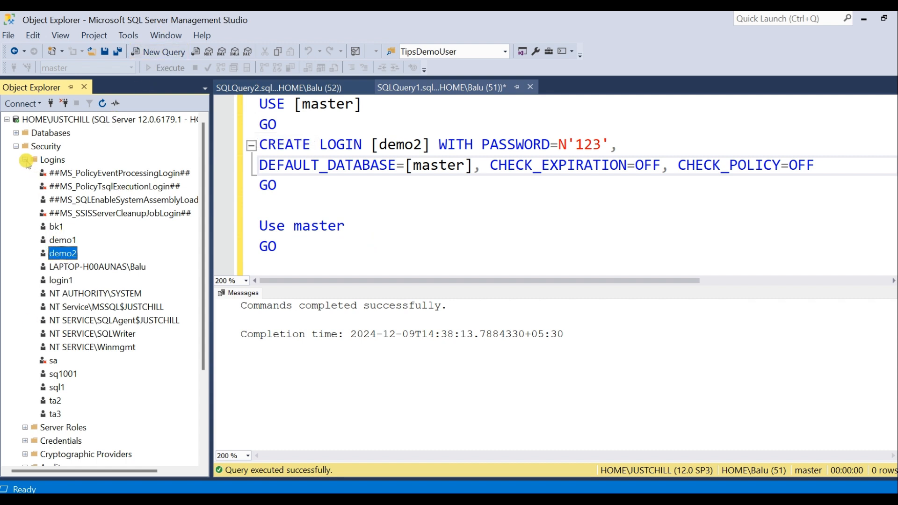
left_click(16, 159)
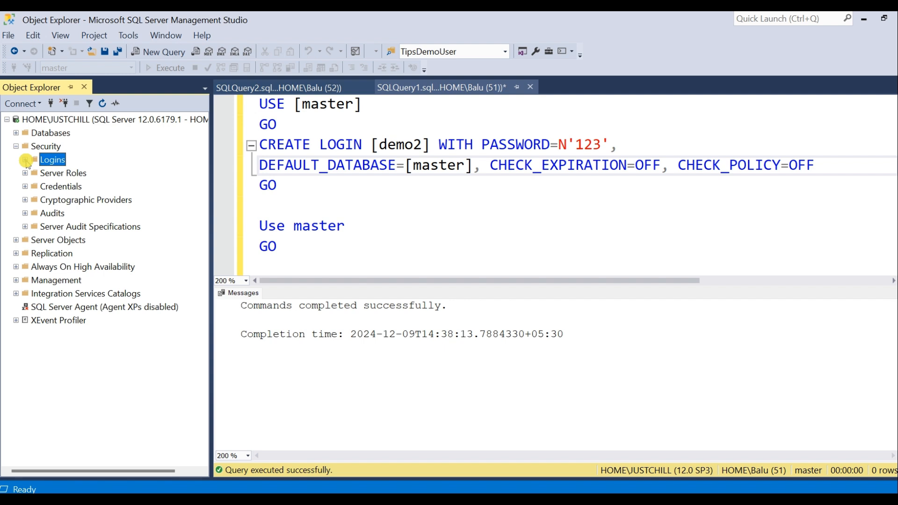
Collapse the Security node so Object Explorer lists only top-level server folders.
left_click(17, 146)
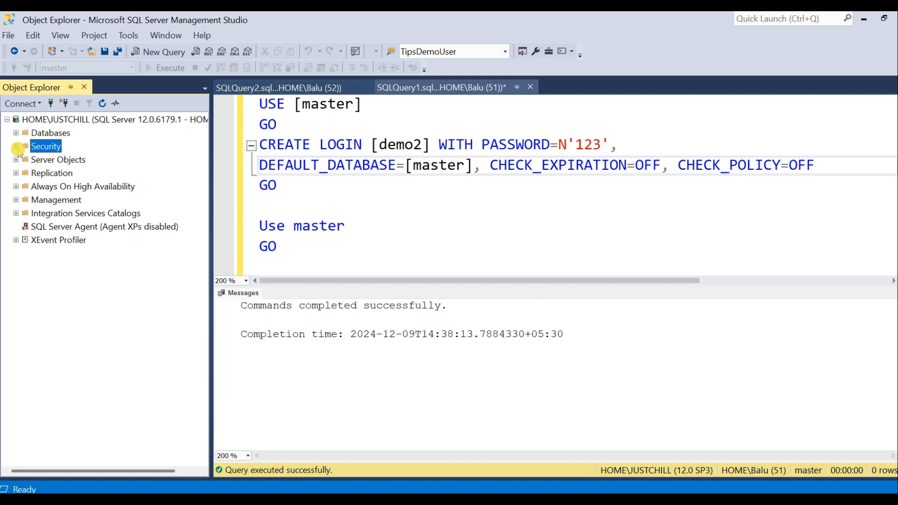
left_click(86, 119)
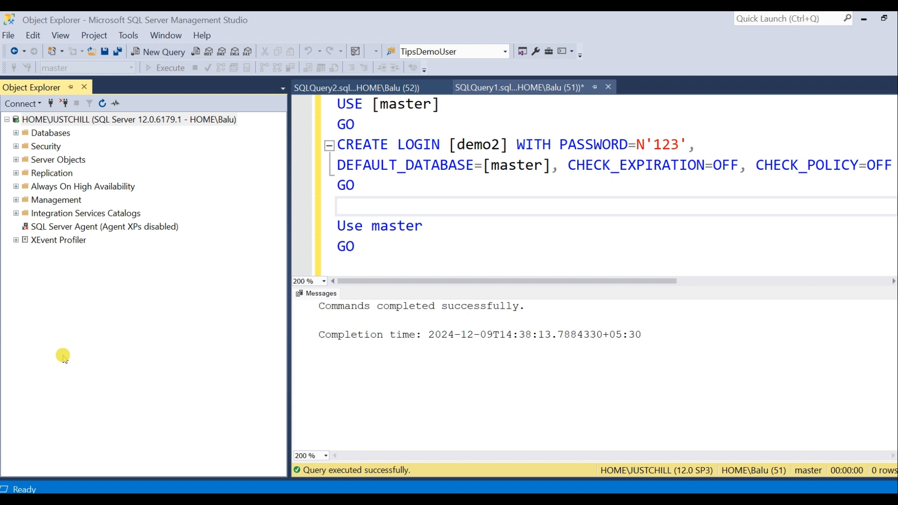
mouse_move(60, 34)
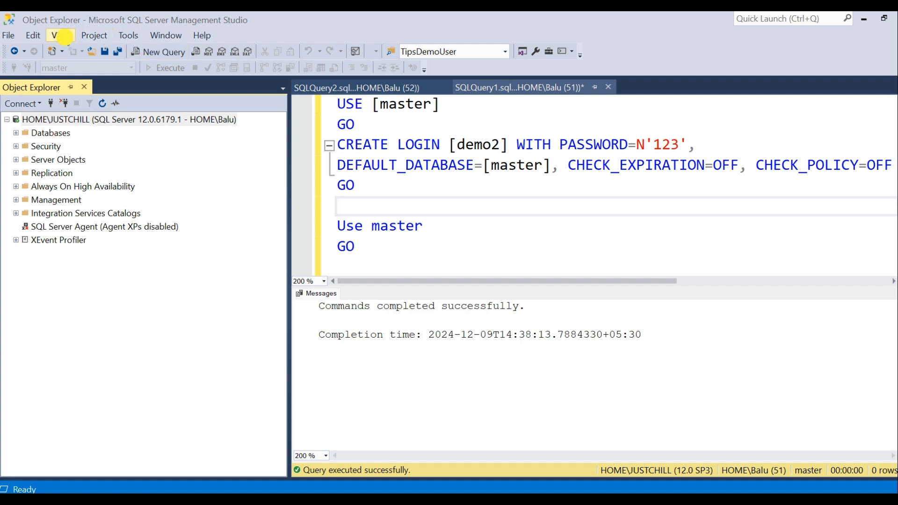
Show the Registered Servers pane and start a new group under Local Server Groups.
left_click(59, 35)
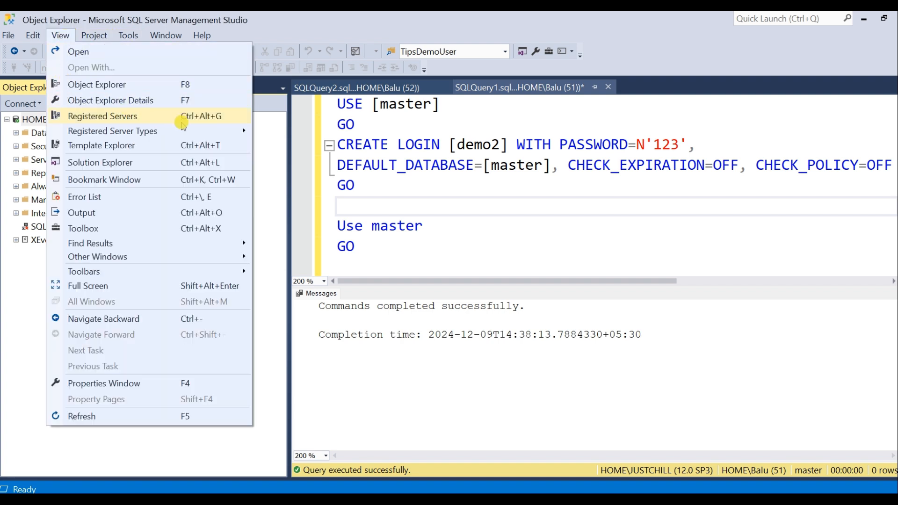
mouse_move(161, 124)
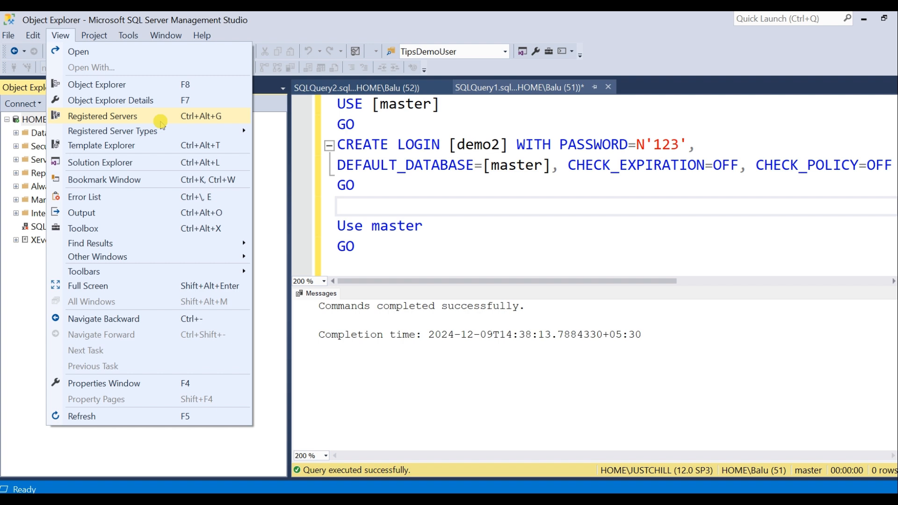
left_click(102, 116)
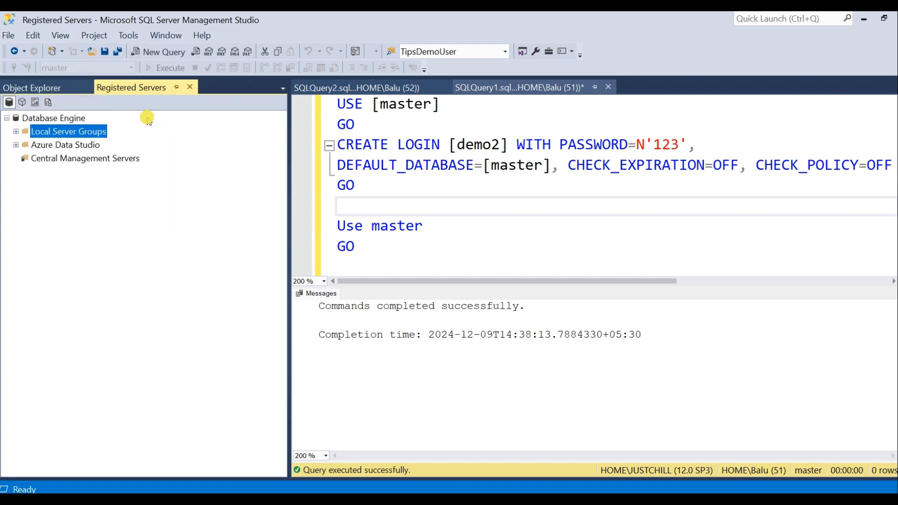
mouse_move(91, 172)
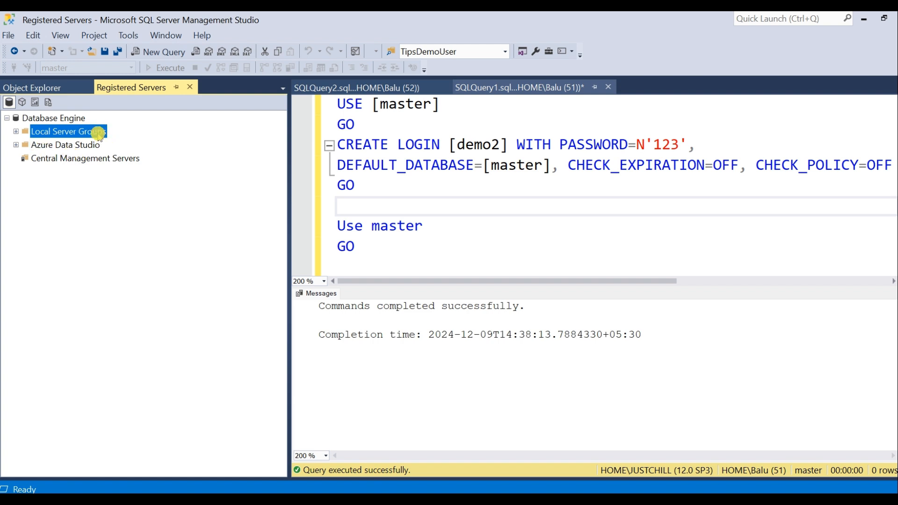
right_click(69, 132)
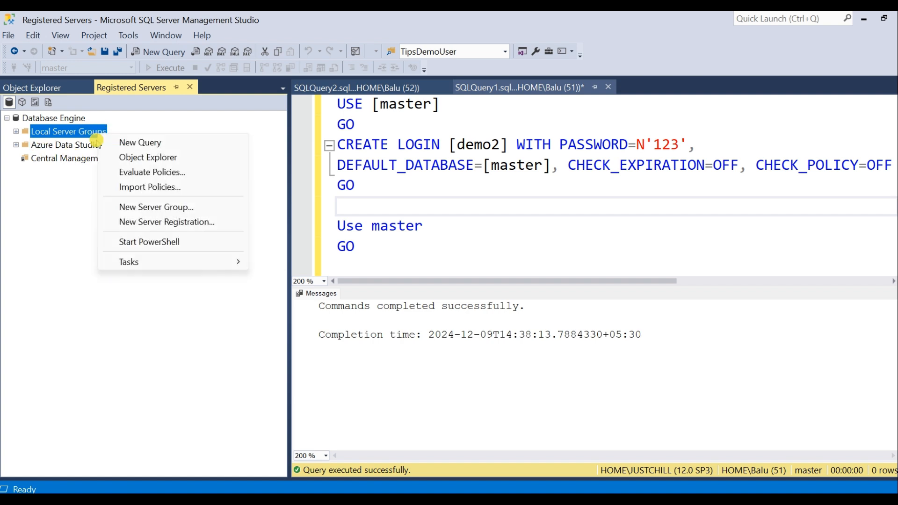
mouse_move(156, 207)
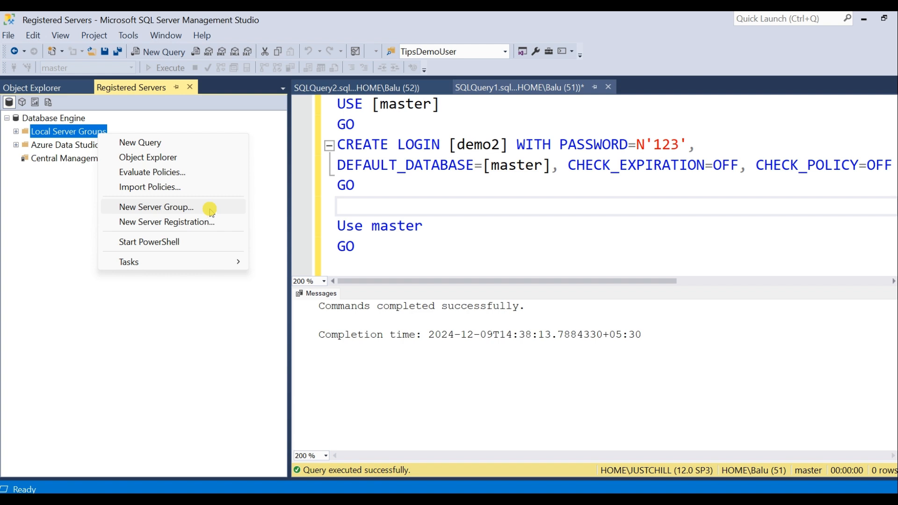
left_click(157, 207)
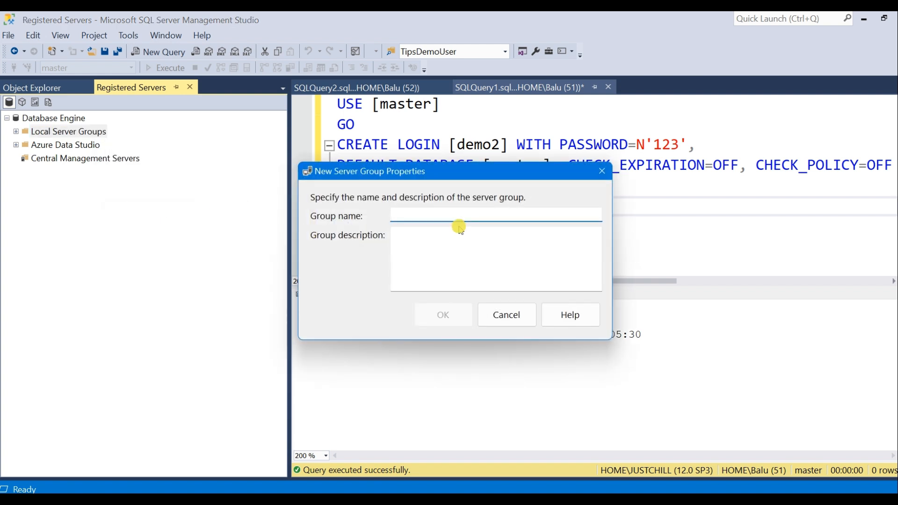
Name the group UAT Servers with description UAT app servers and create it.
type("UAT")
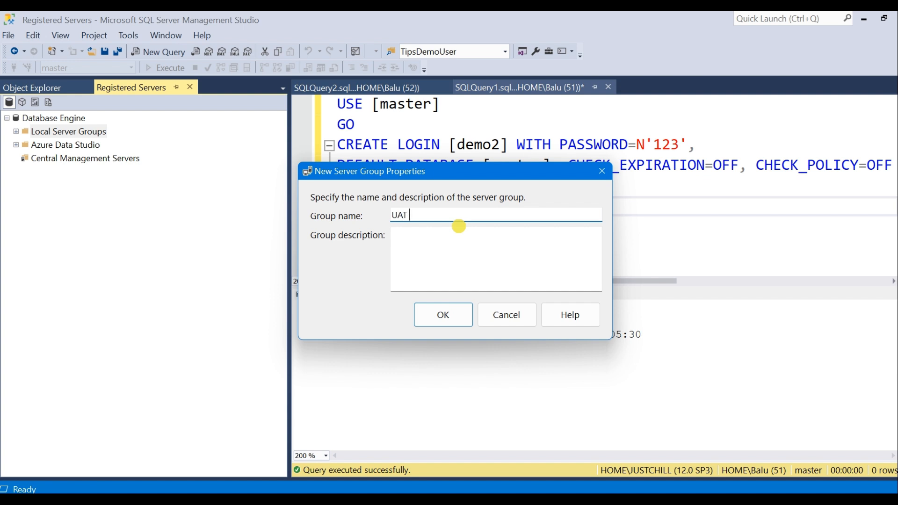
type("Serverx")
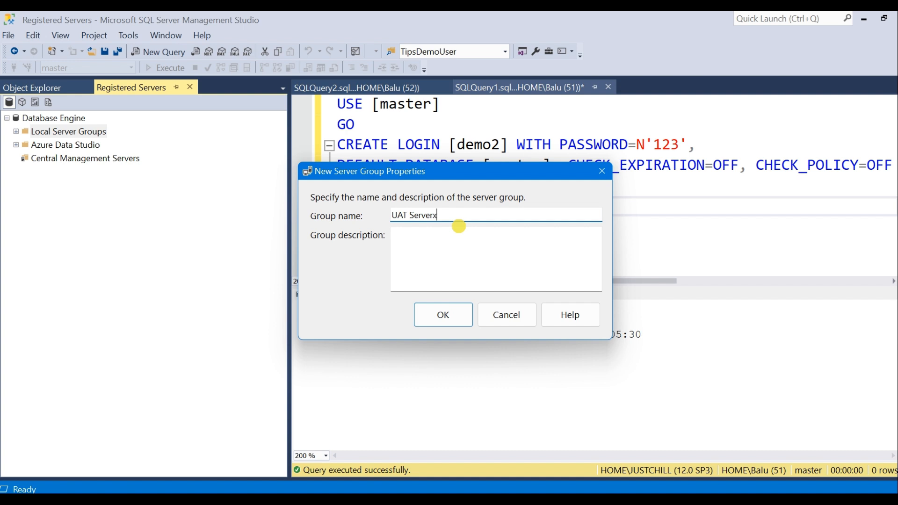
type("U")
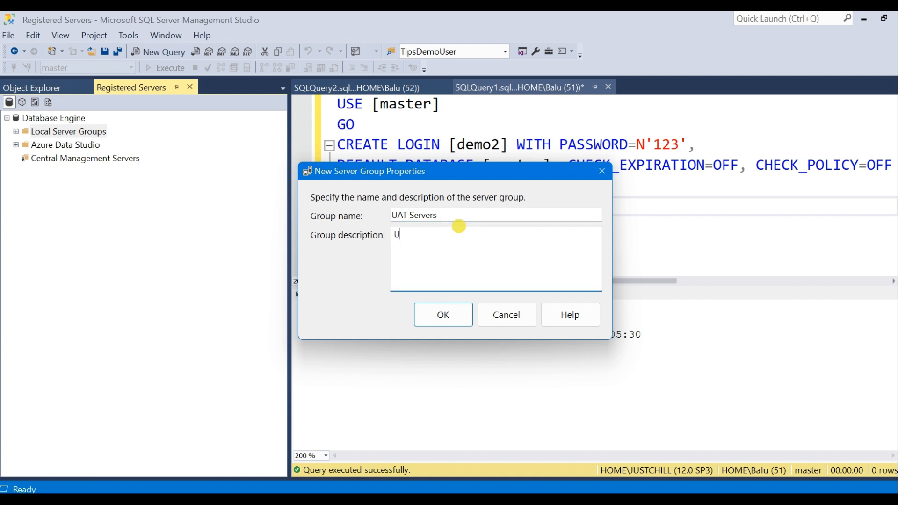
type("AT app")
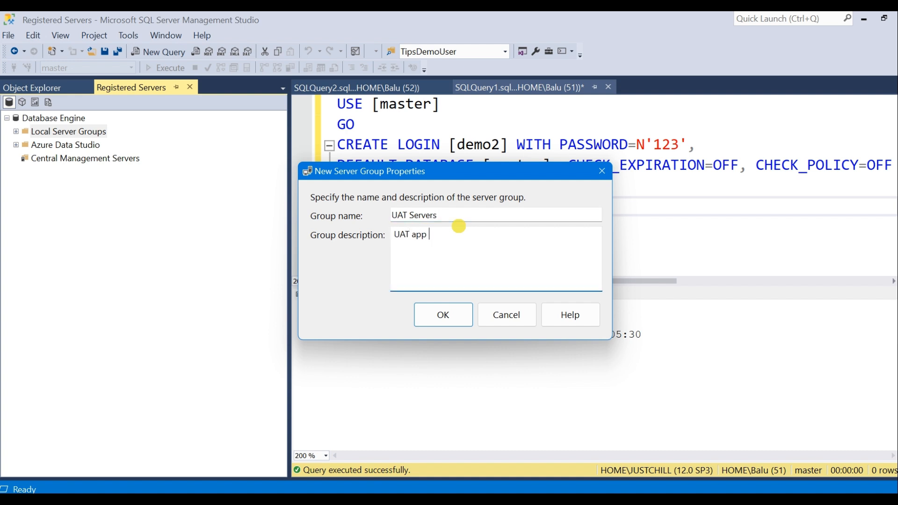
type("servers")
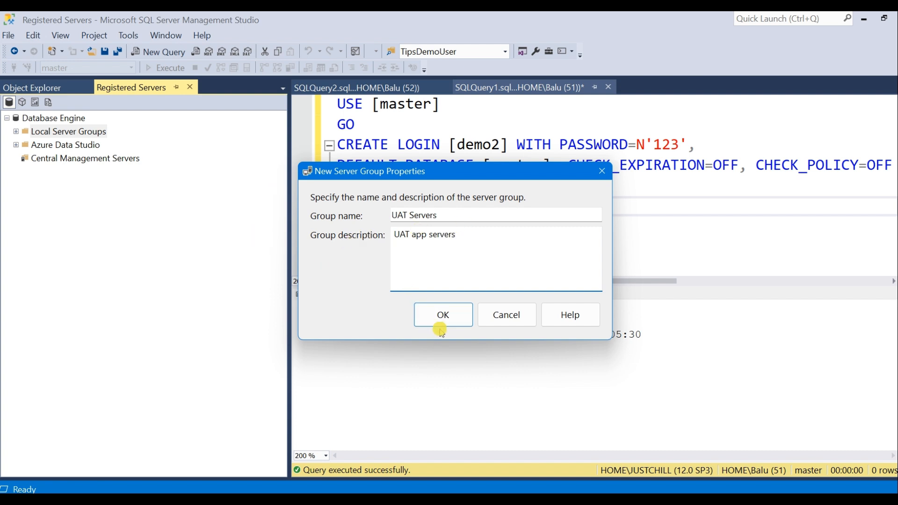
left_click(443, 315)
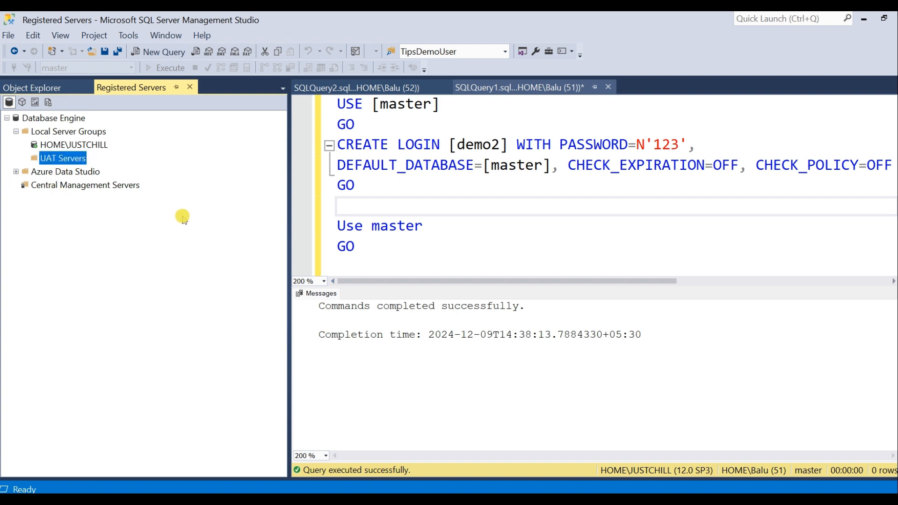
mouse_move(176, 223)
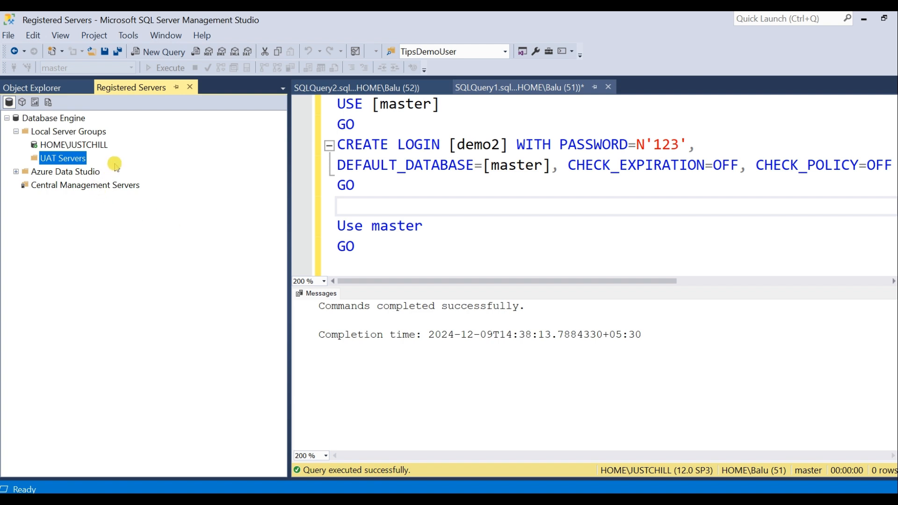
Register HOME\JUSTCHILL in the UAT Servers group and reopen the group's options.
right_click(63, 158)
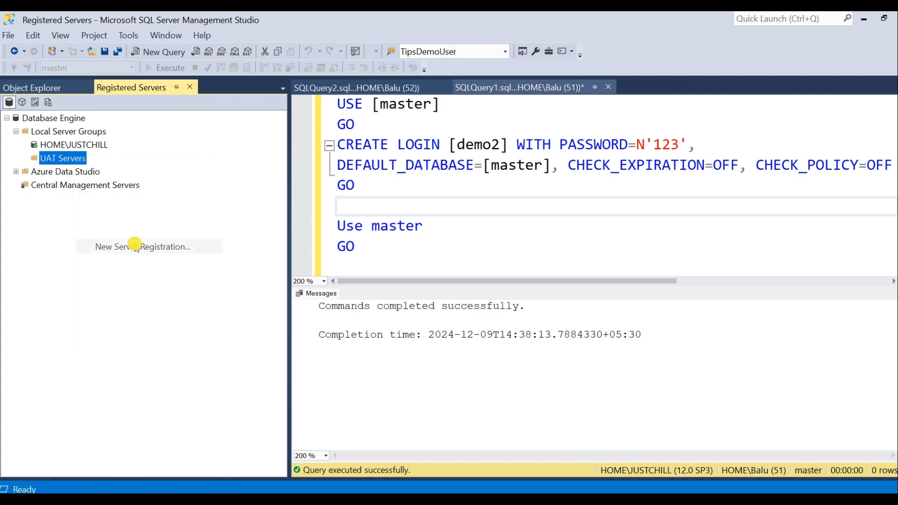
left_click(148, 247)
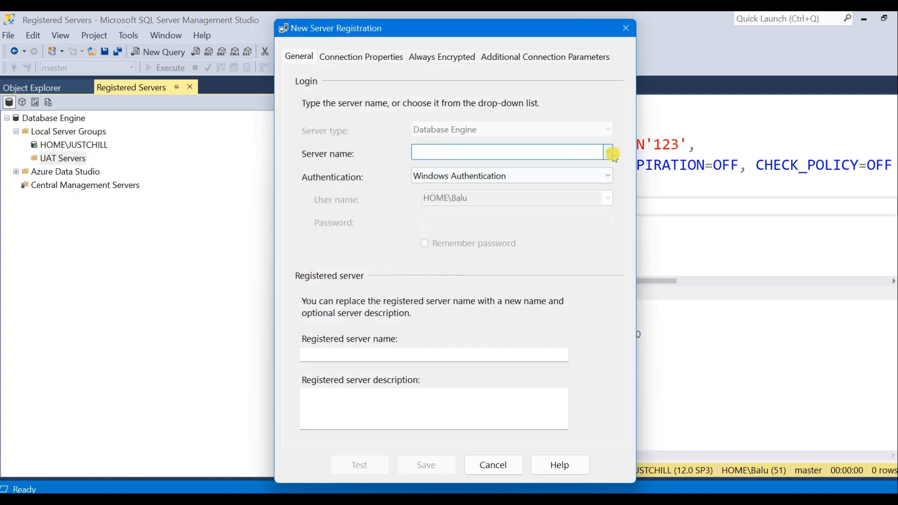
left_click(611, 154)
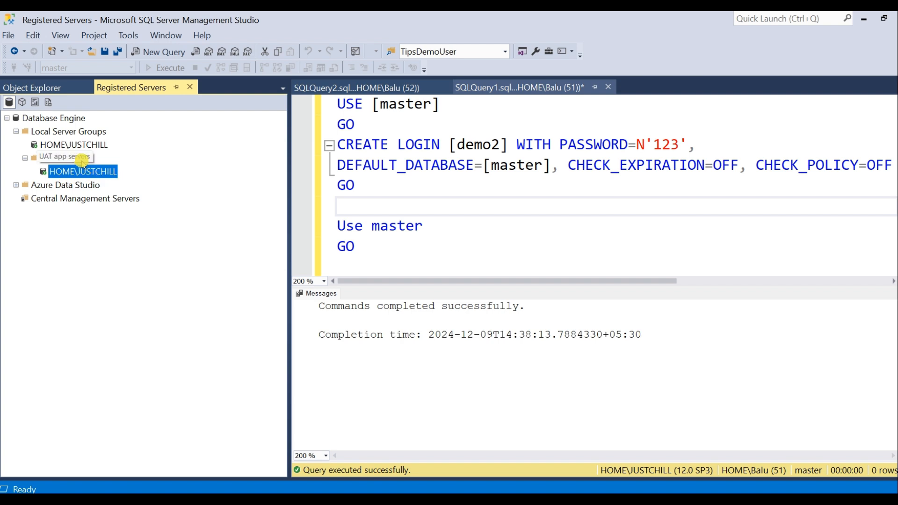
right_click(60, 157)
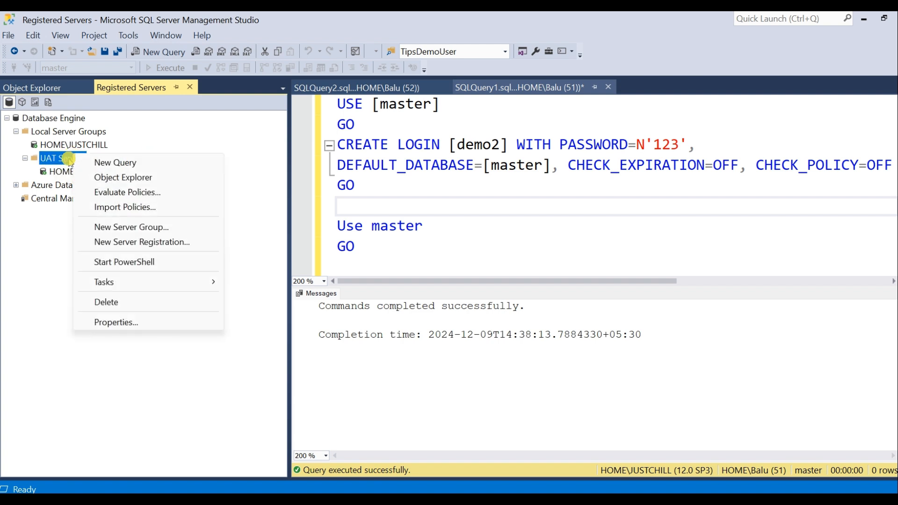
Register HOME\HAVEFUN in UAT Servers after a successful connection test.
left_click(142, 241)
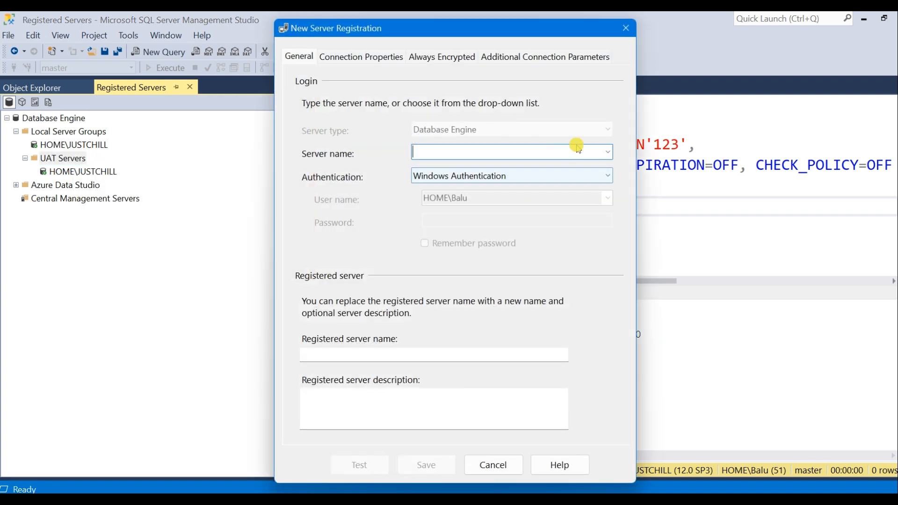
type("HOME\\HAVEFUN")
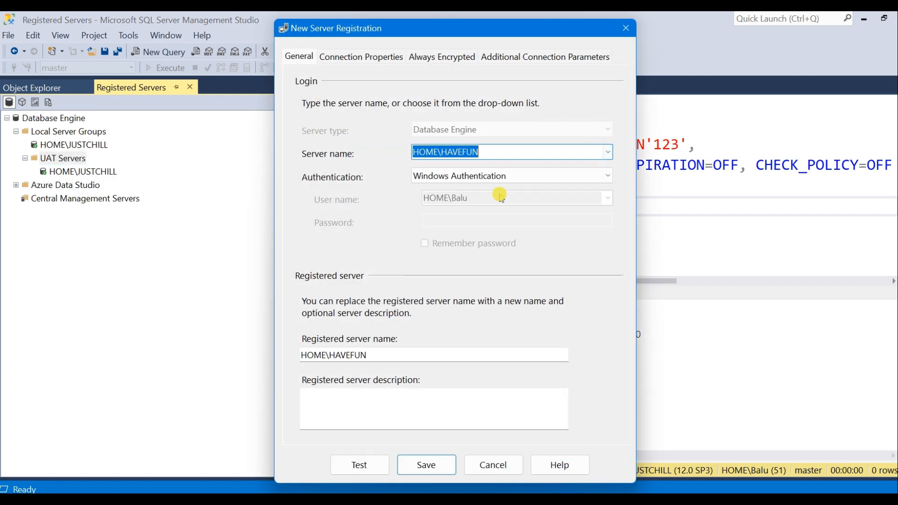
left_click(359, 465)
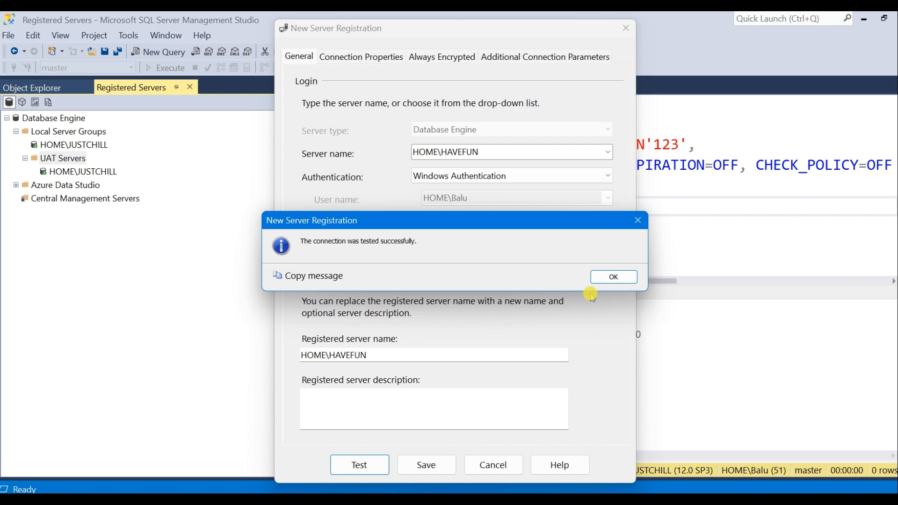
left_click(612, 277)
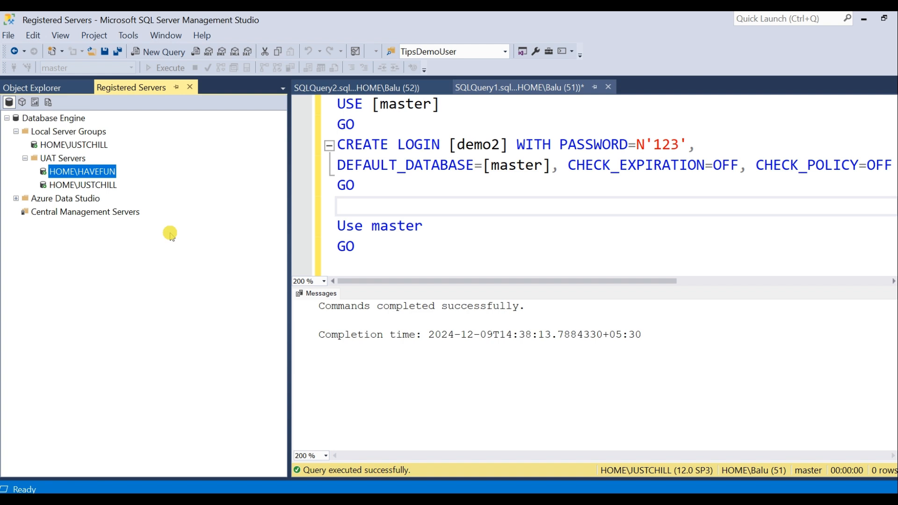
mouse_move(131, 190)
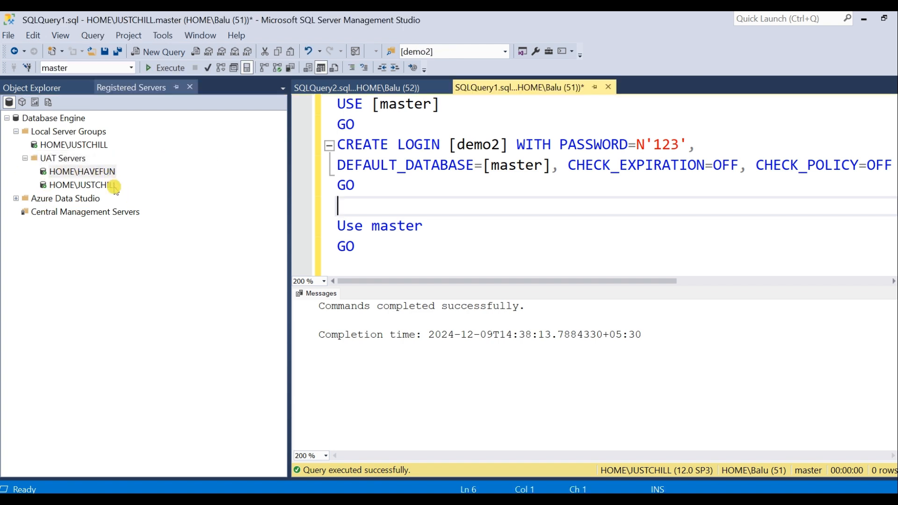
Start a multi-server query against the UAT Servers group and paste the login script.
left_click(63, 158)
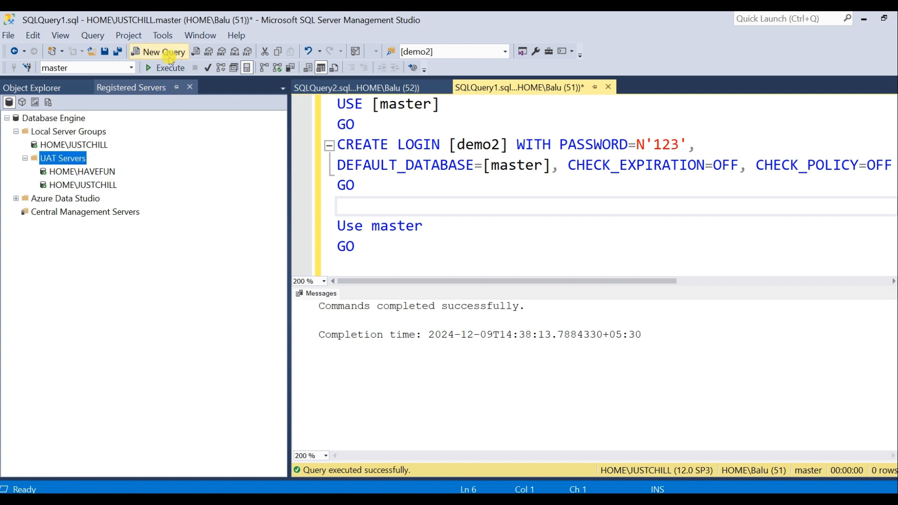
left_click(159, 51)
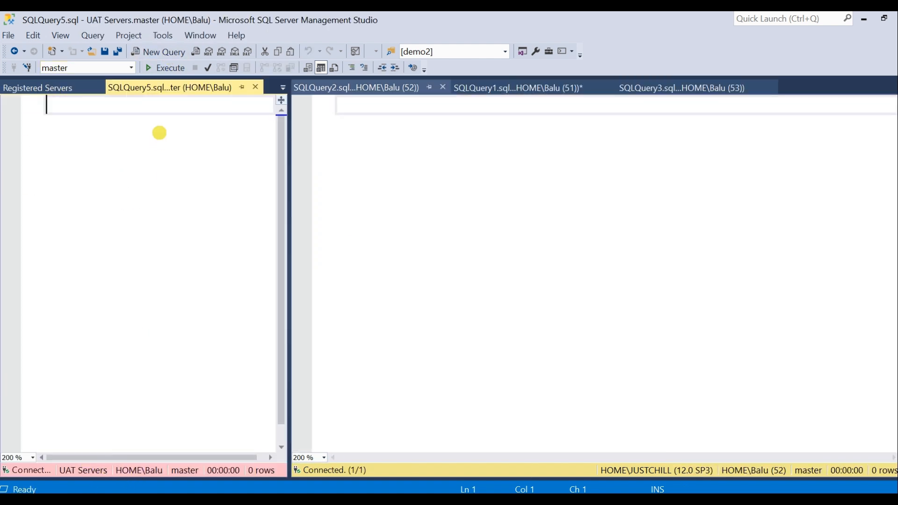
right_click(170, 87)
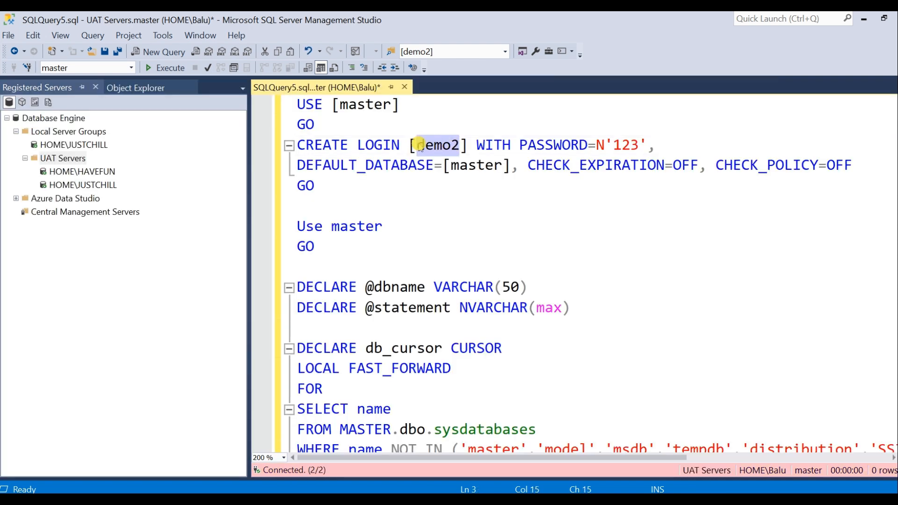
Replace every occurrence of demo2 with demo3 in the script.
key("ctrl+f")
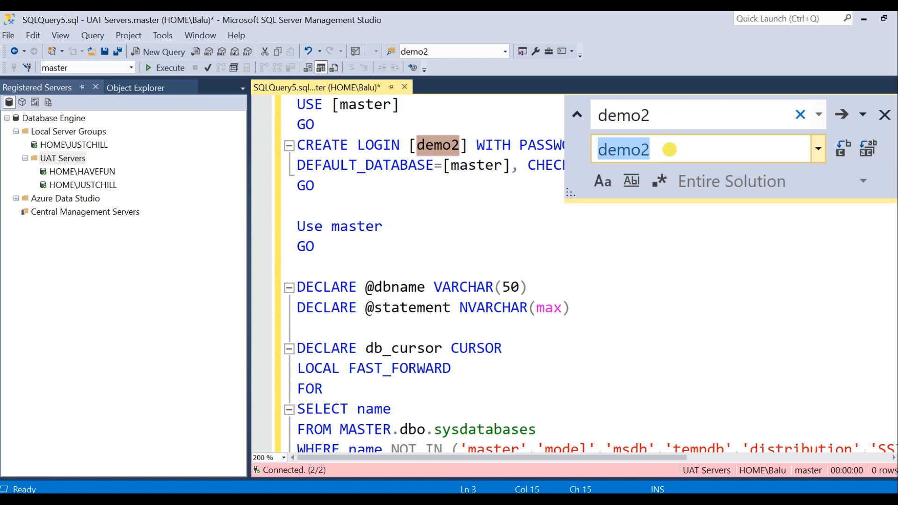
type("demo3")
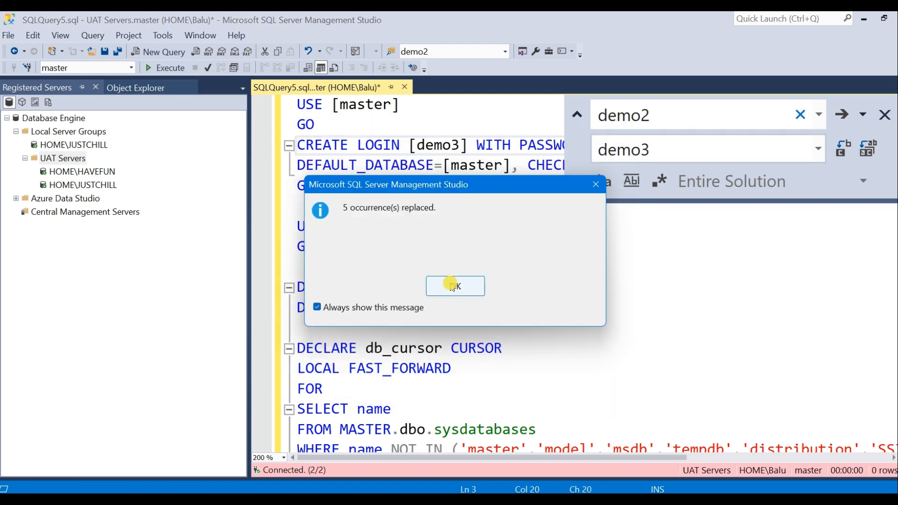
left_click(454, 286)
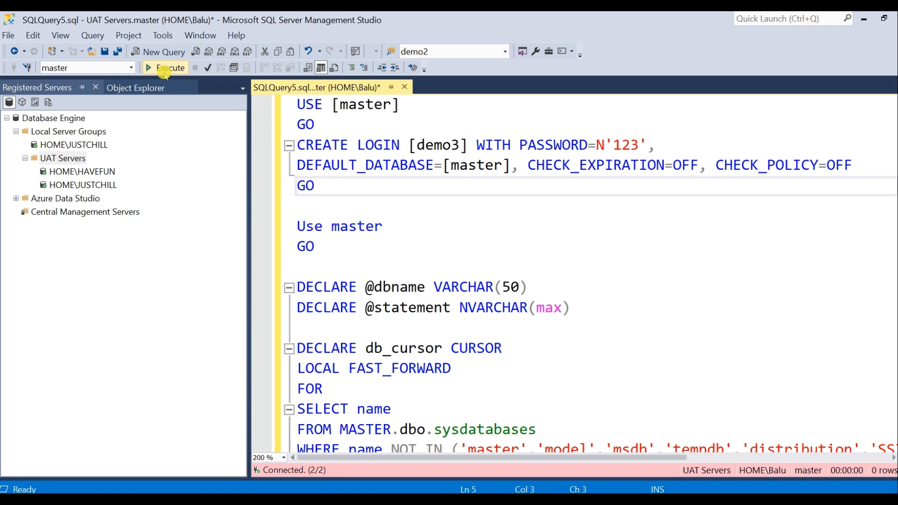
Run the demo3 script on both UAT servers and note the HOME\HAVEFUN 'test' database error.
left_click(169, 67)
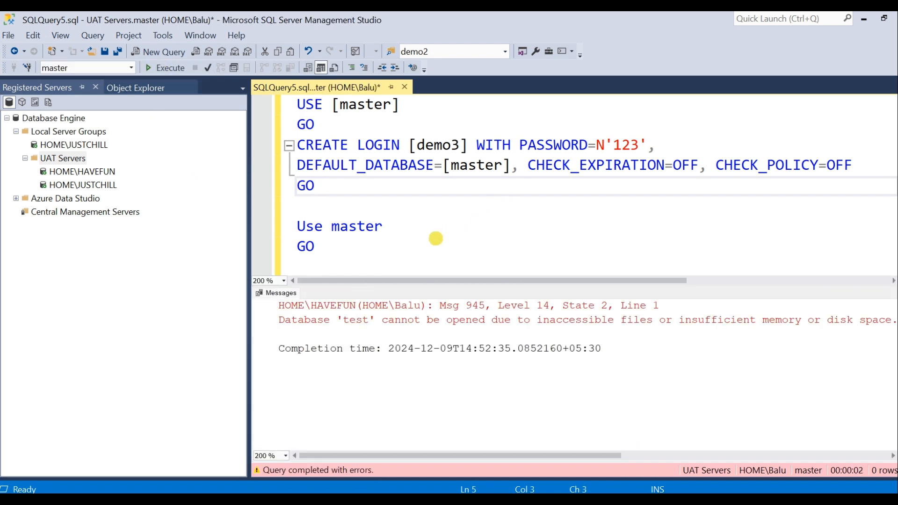
mouse_move(432, 256)
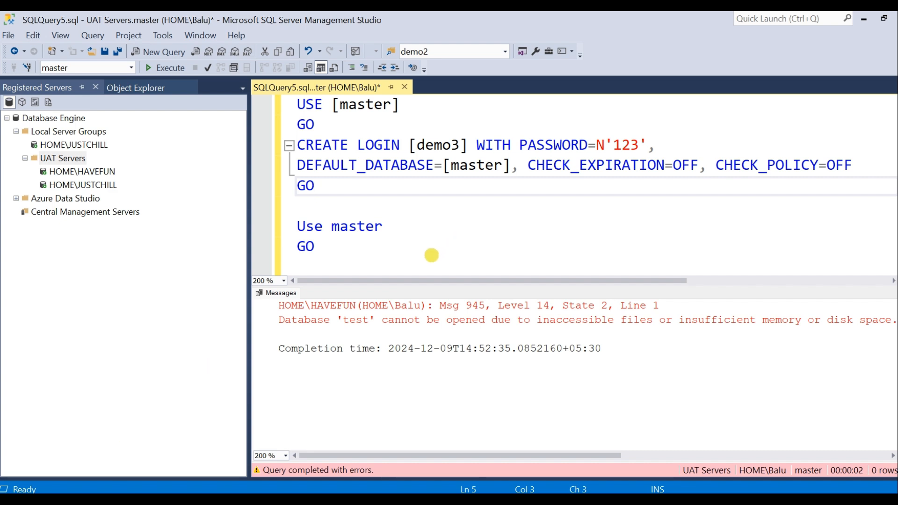
mouse_move(434, 255)
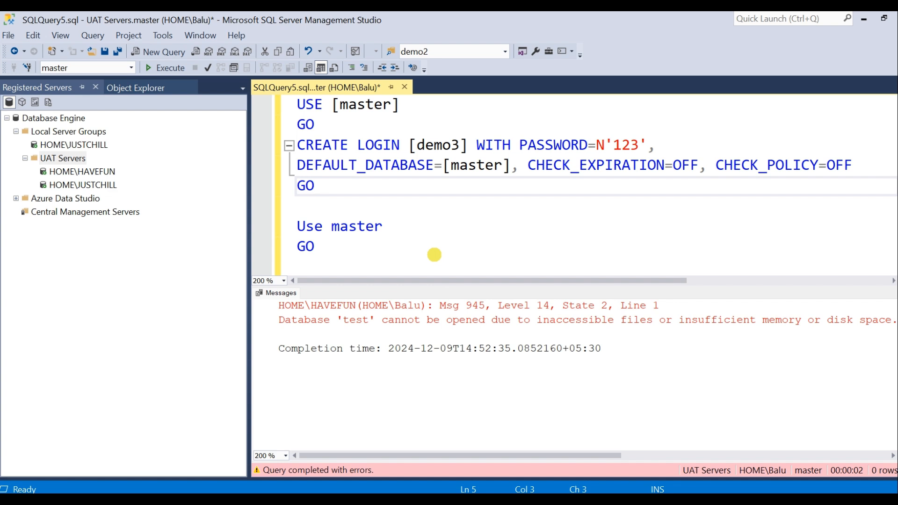
mouse_move(416, 262)
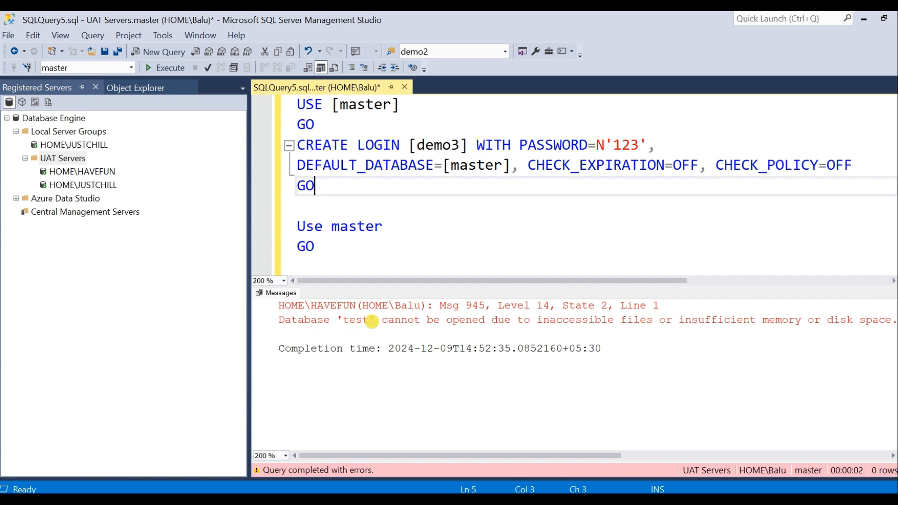
left_click(278, 320)
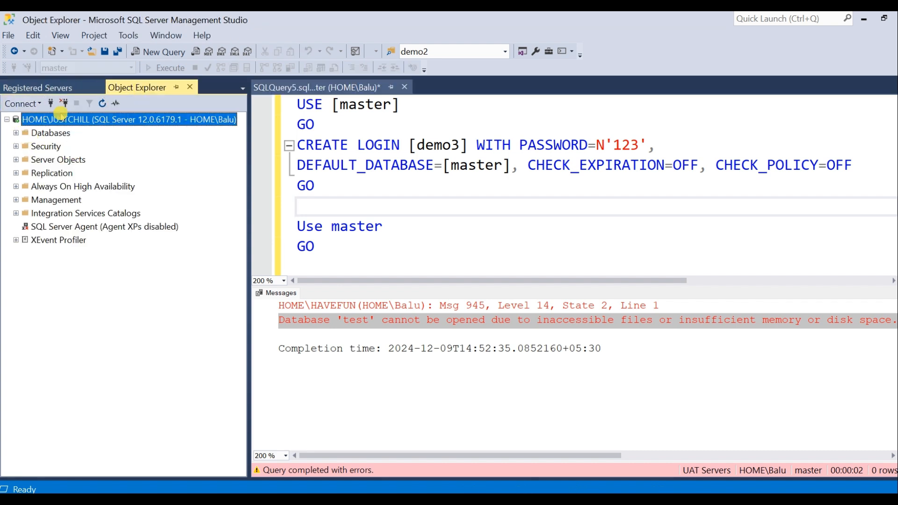
Connect HOME\HAVEFUN in Object Explorer and list its logins.
left_click(22, 104)
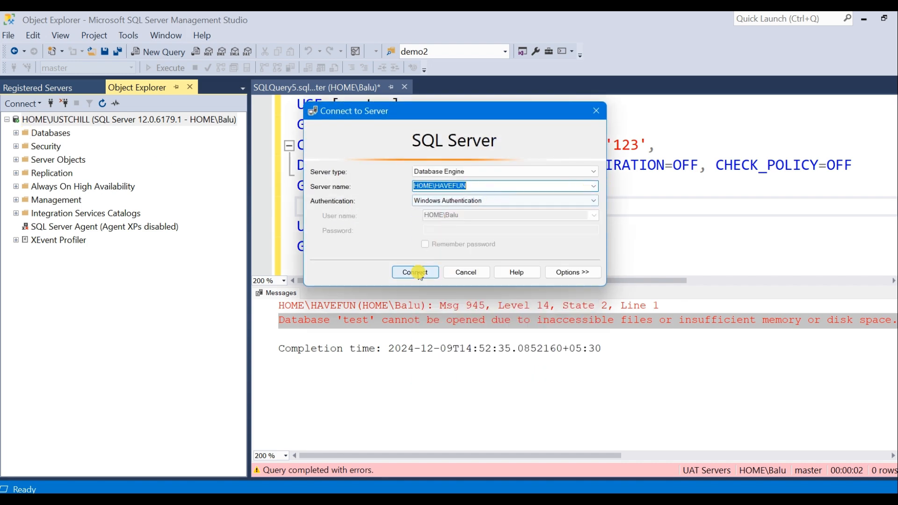
left_click(415, 272)
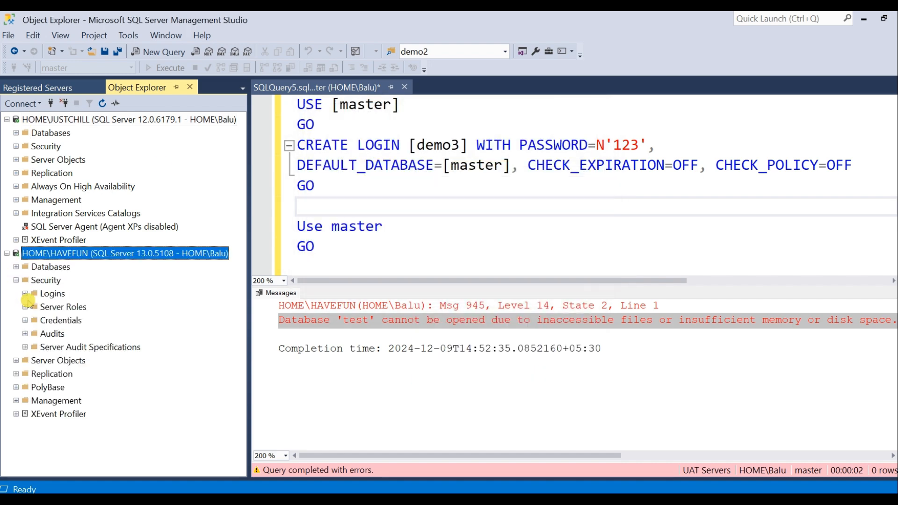
left_click(26, 293)
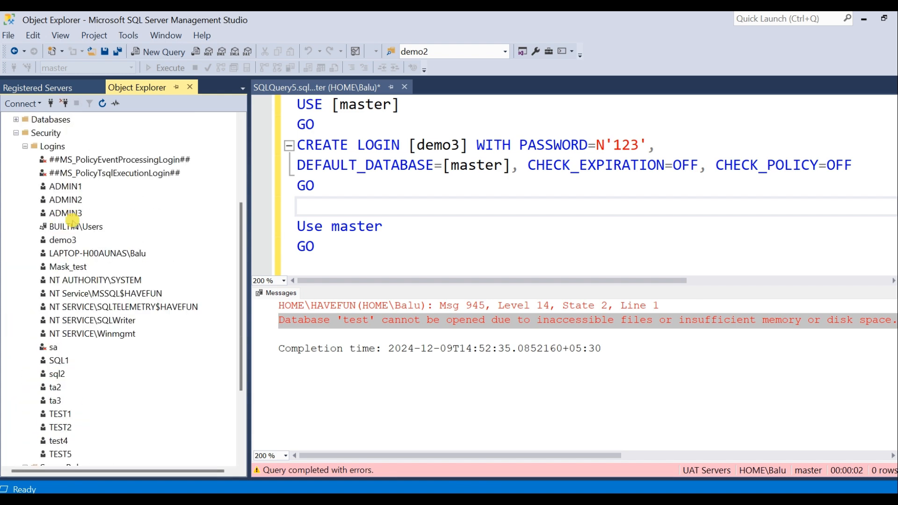
Review demo3's User Mapping on HOME\HAVEFUN, acknowledging the inaccessible-database warning.
double_click(61, 239)
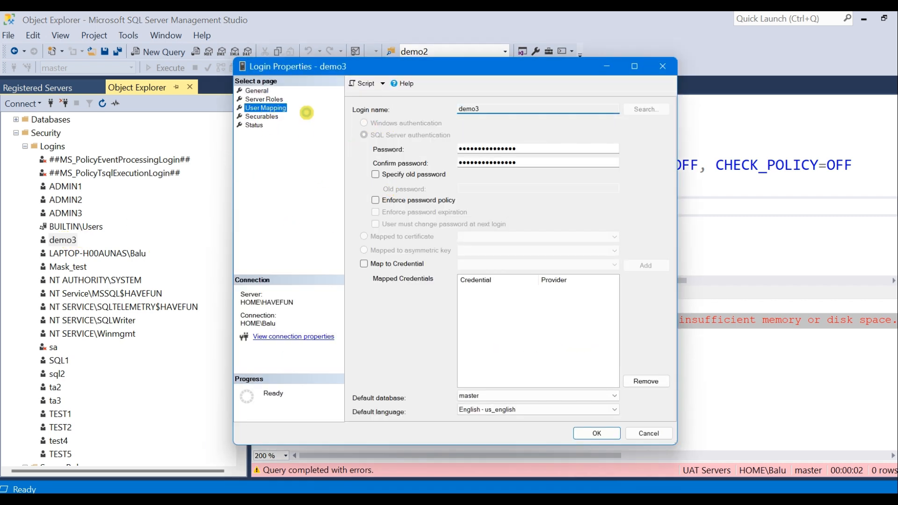
left_click(265, 108)
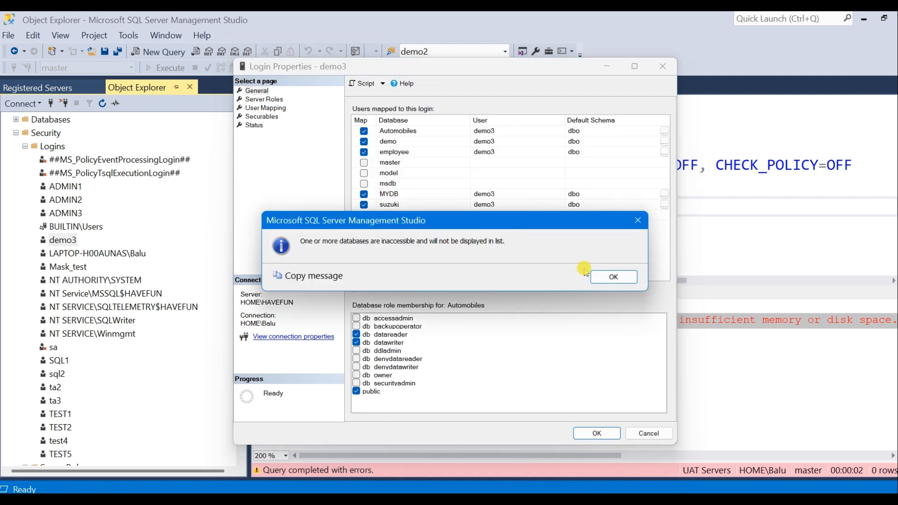
left_click(612, 277)
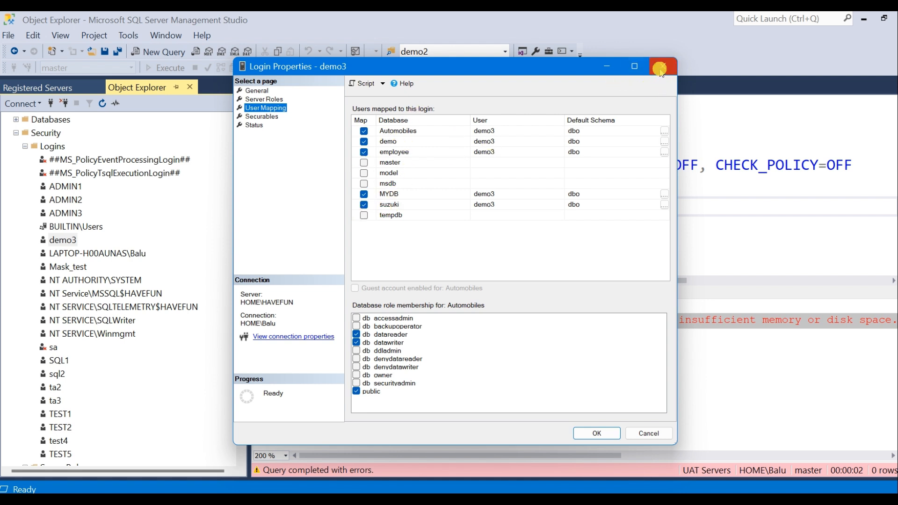
mouse_move(662, 67)
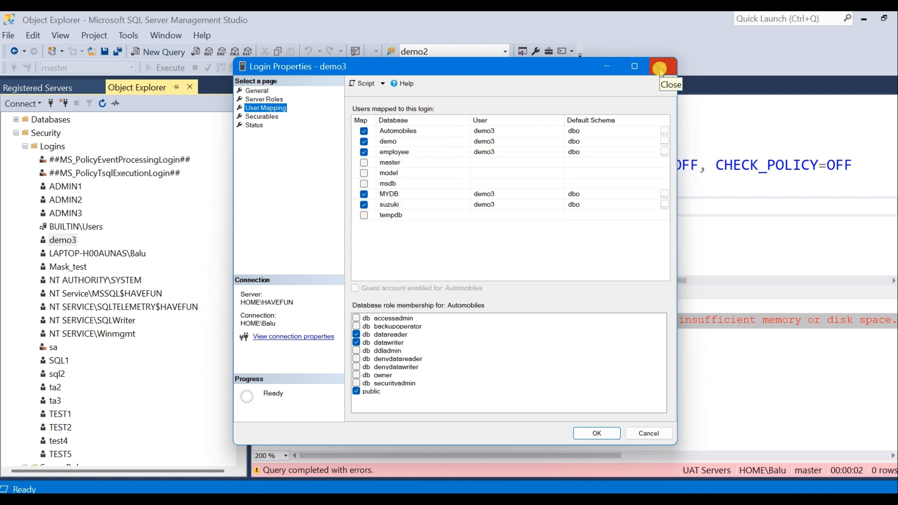
left_click(662, 66)
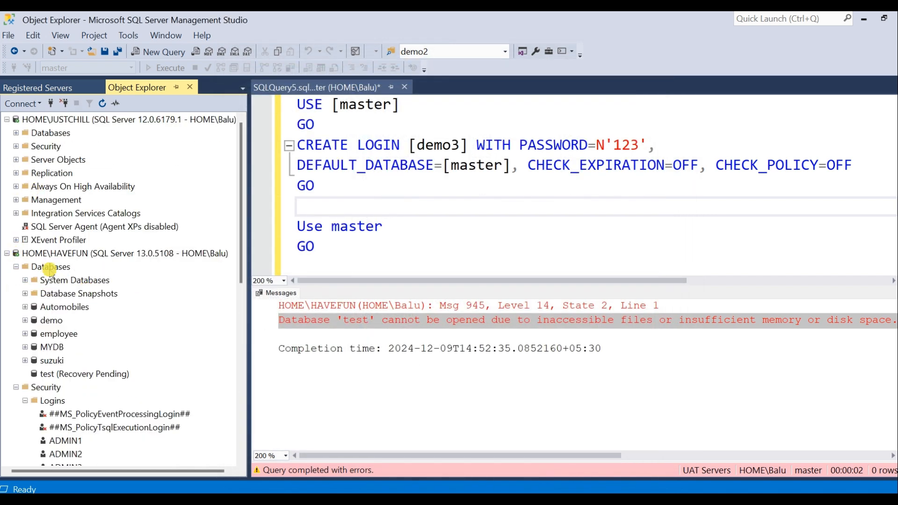
Revisit the error messages, then list HOME\JUSTCHILL's logins in Object Explorer.
left_click(78, 374)
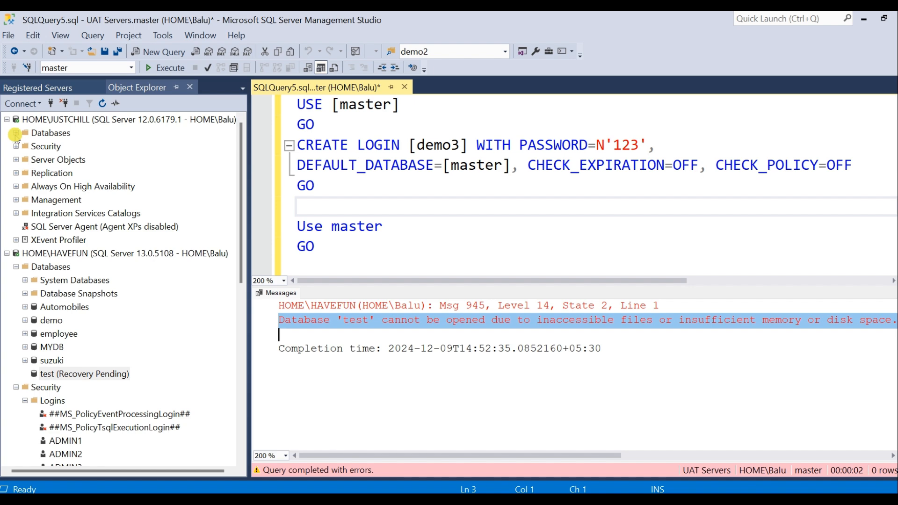
left_click(17, 146)
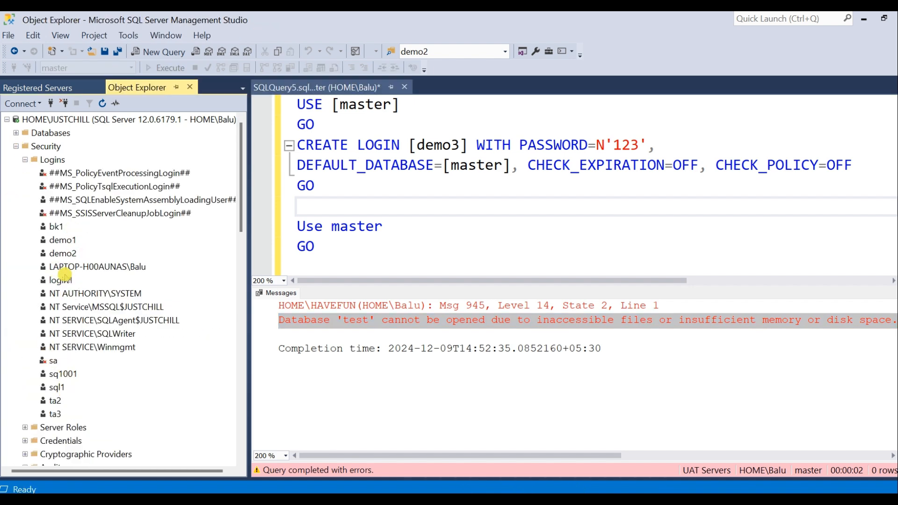
Refresh HOME\JUSTCHILL's logins and confirm demo3 maps to DB123, DEMO, MYDB, session and testdemo.
left_click(128, 119)
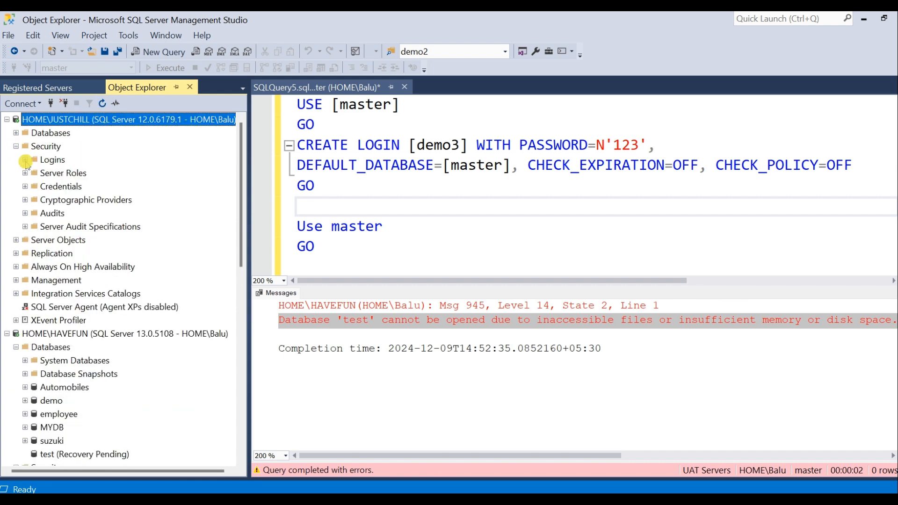
double_click(63, 254)
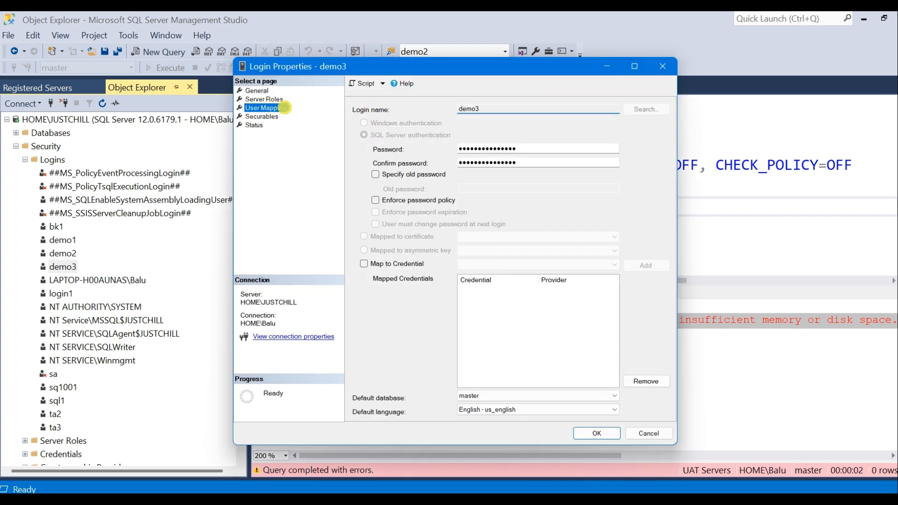
left_click(265, 107)
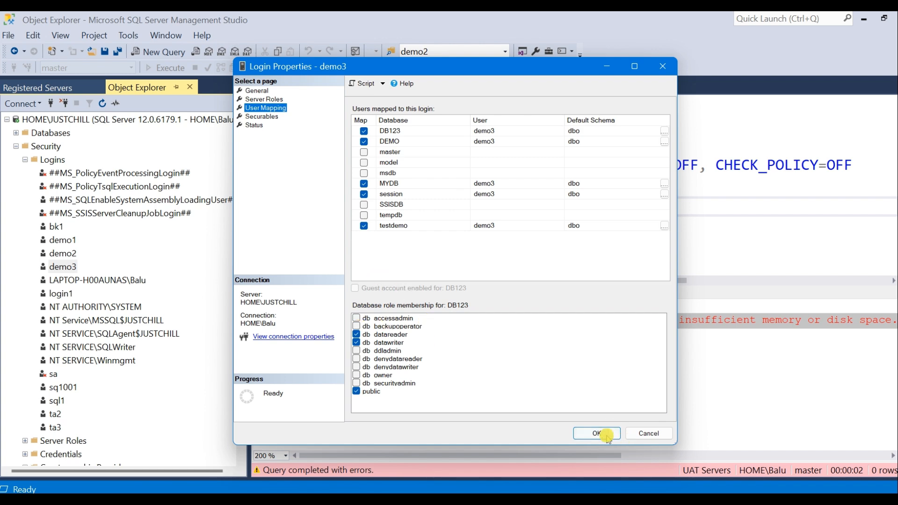
left_click(596, 434)
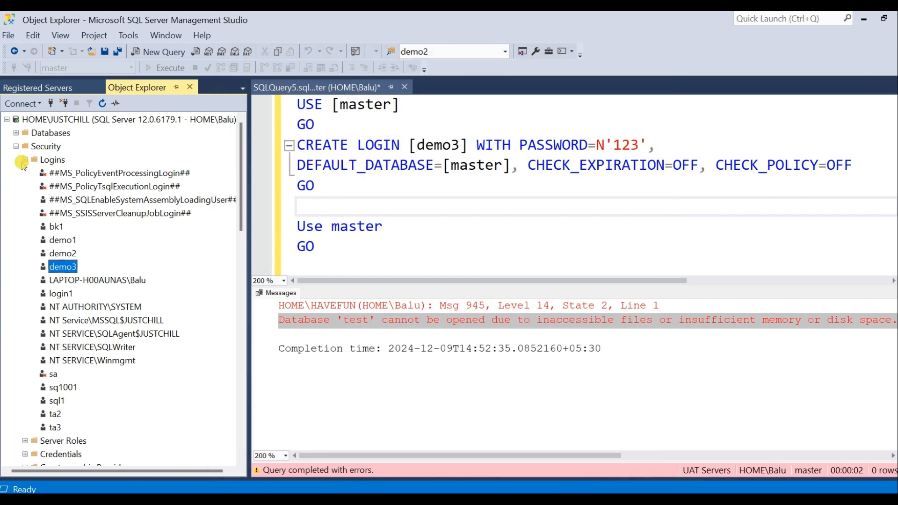